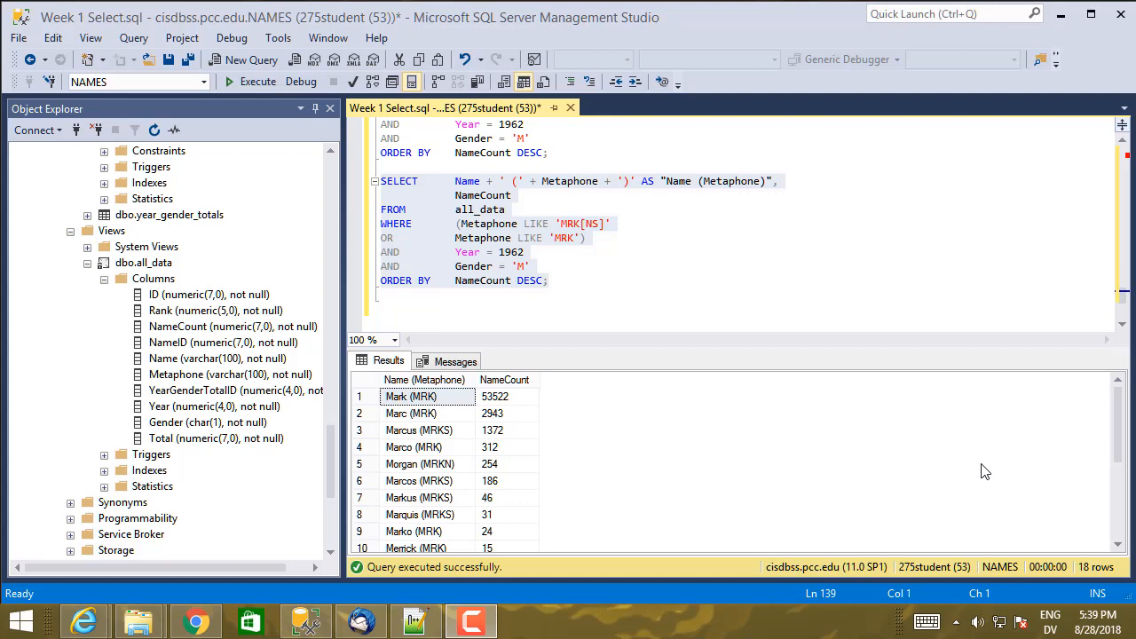
pyautogui.moveTo(893, 367)
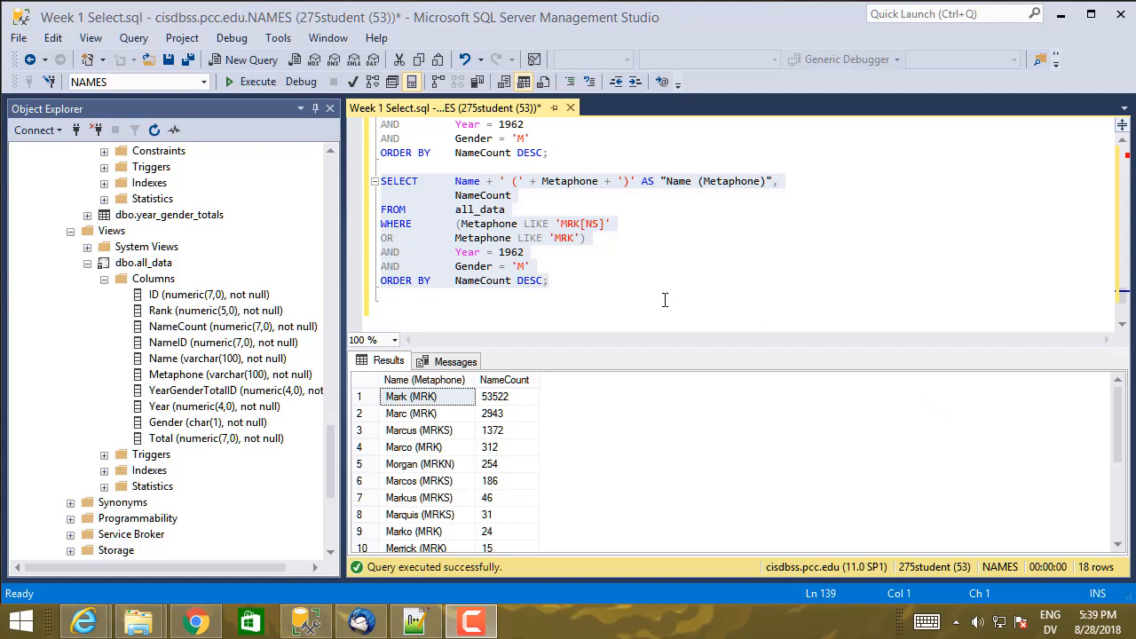
pyautogui.moveTo(657, 307)
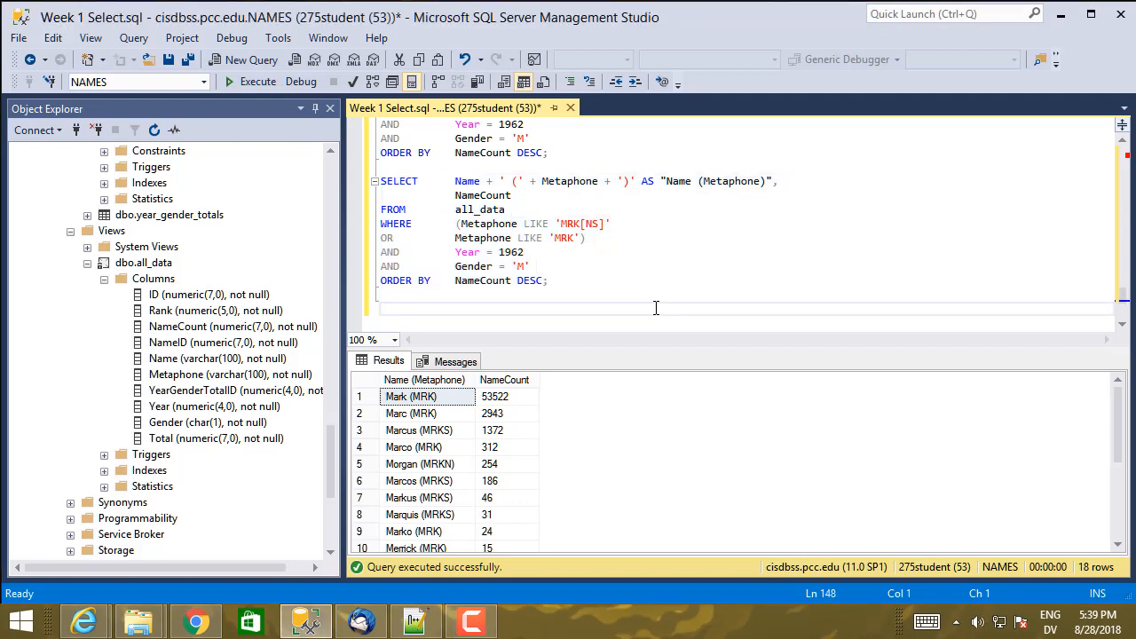
# Write USE IMDB; and SELECT TOP 50 * FROM name_basics; and run only the SELECT, getting an invalid-object error
pyautogui.write('USE IMDB;')
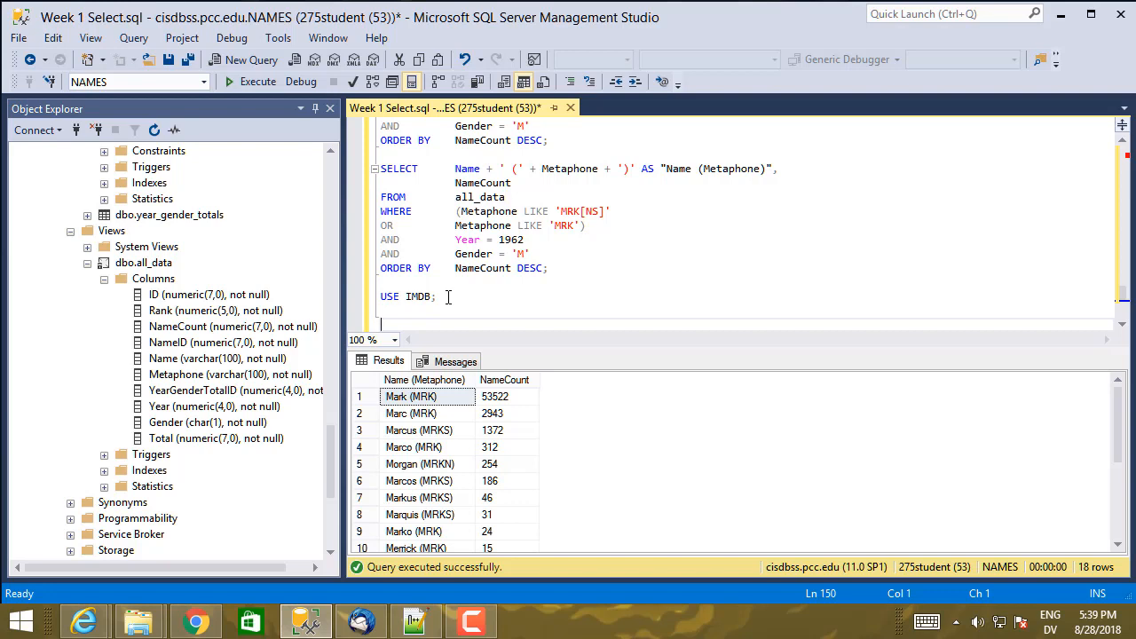
pyautogui.write('SELECT    TOP 50 *')
pyautogui.write('FROM')
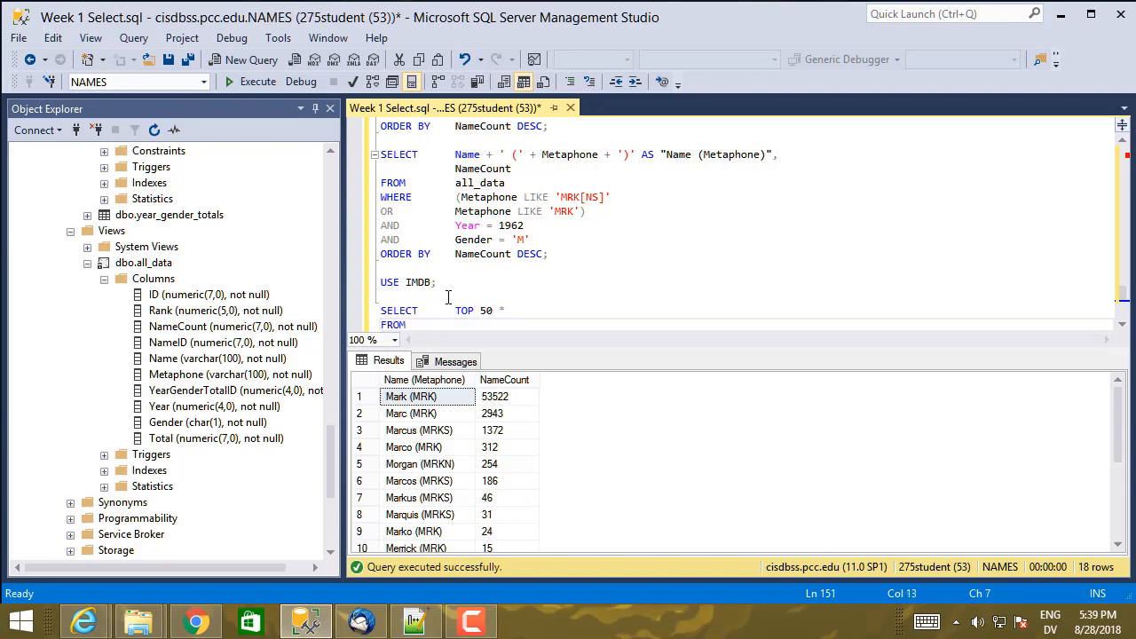
pyautogui.write('name_basics;')
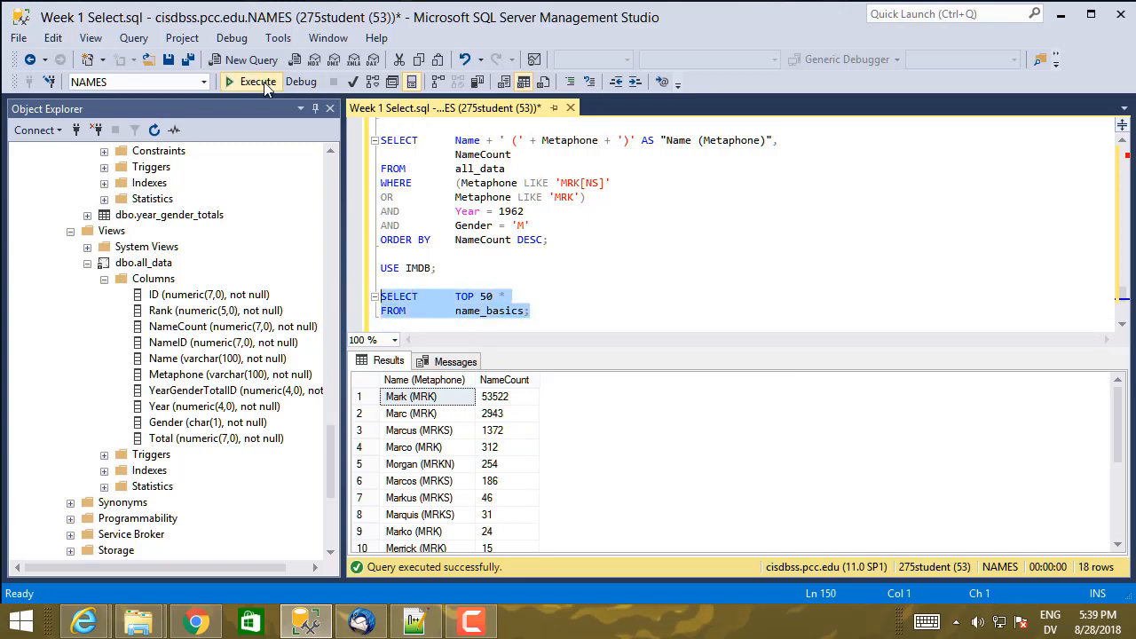
pyautogui.click(257, 82)
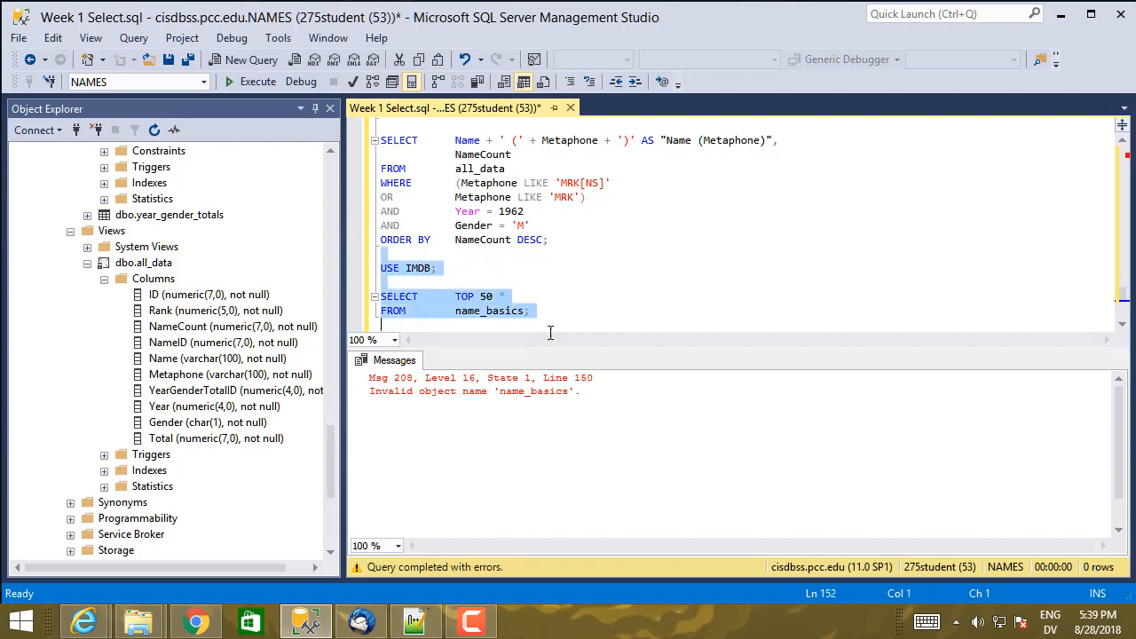
# Run USE IMDB together with the TOP 50 query and browse the 50 returned name_basics rows
pyautogui.click(255, 82)
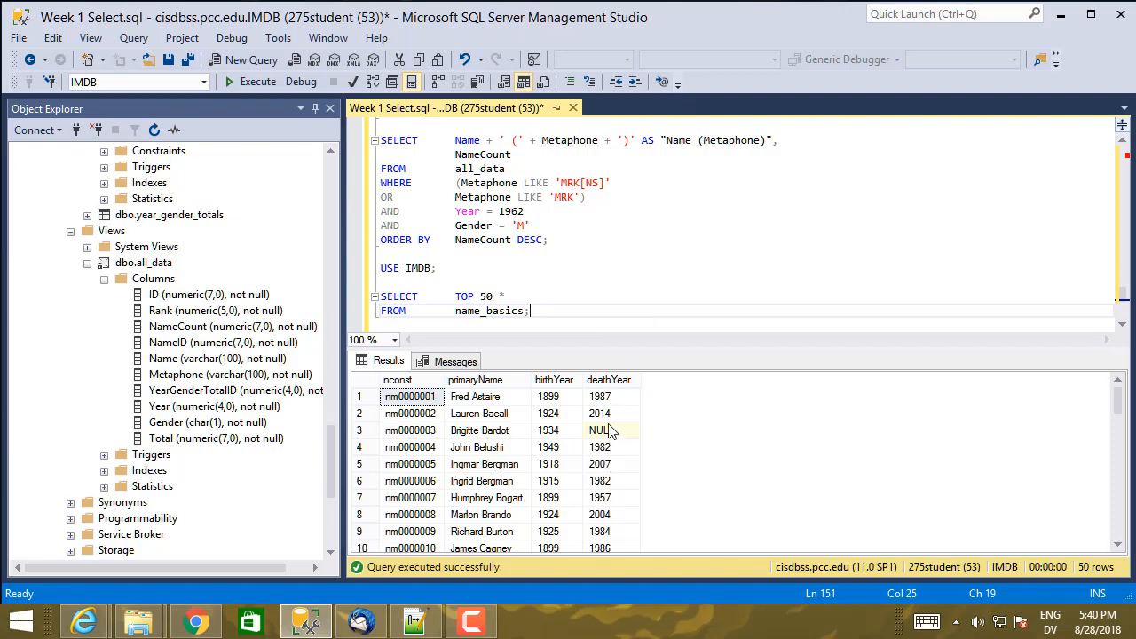
pyautogui.moveTo(615, 433)
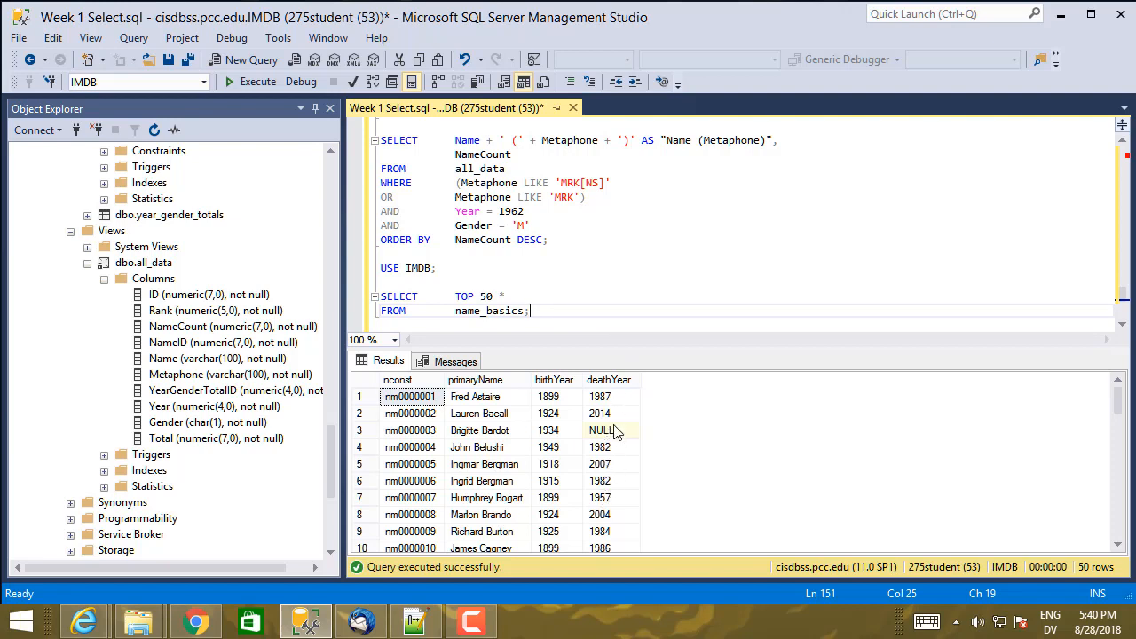
pyautogui.moveTo(617, 433)
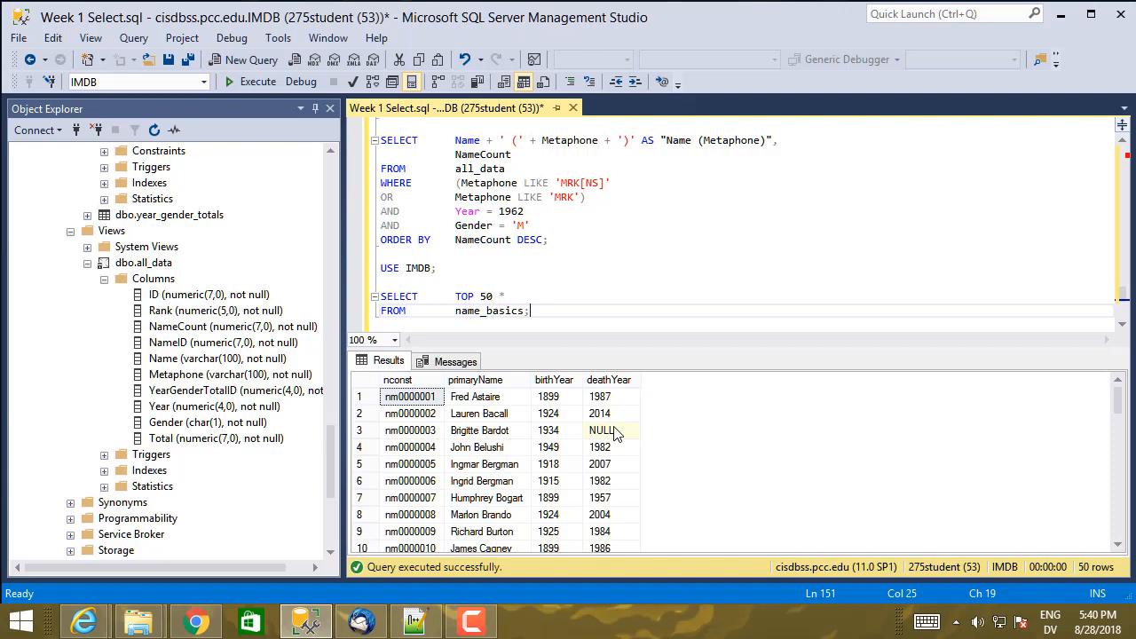
pyautogui.moveTo(614, 431)
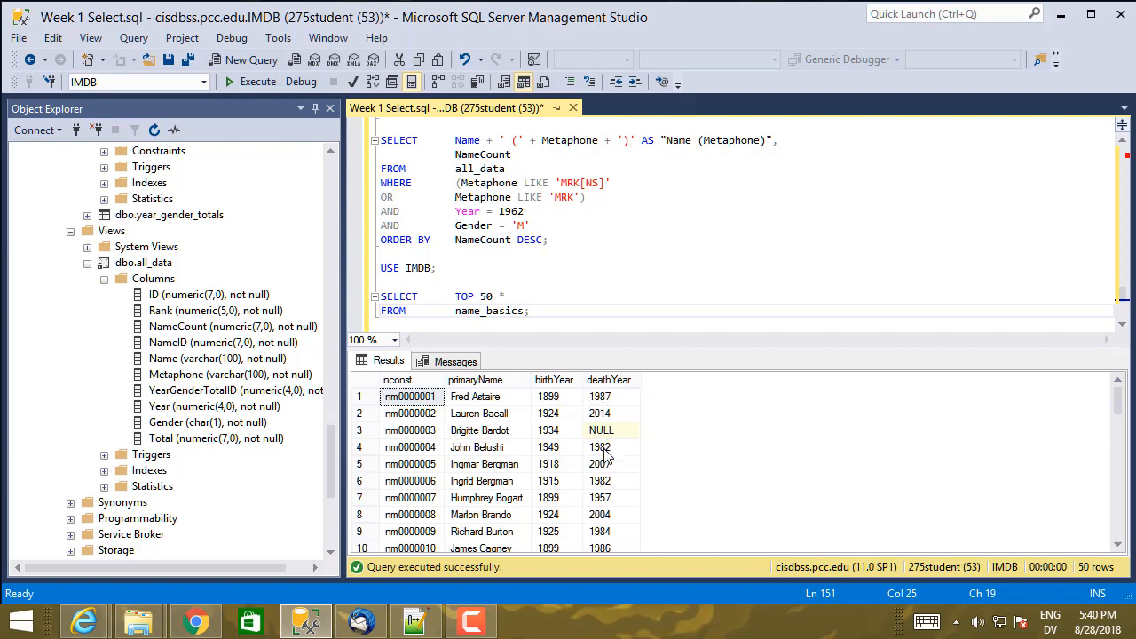
pyautogui.moveTo(506, 406)
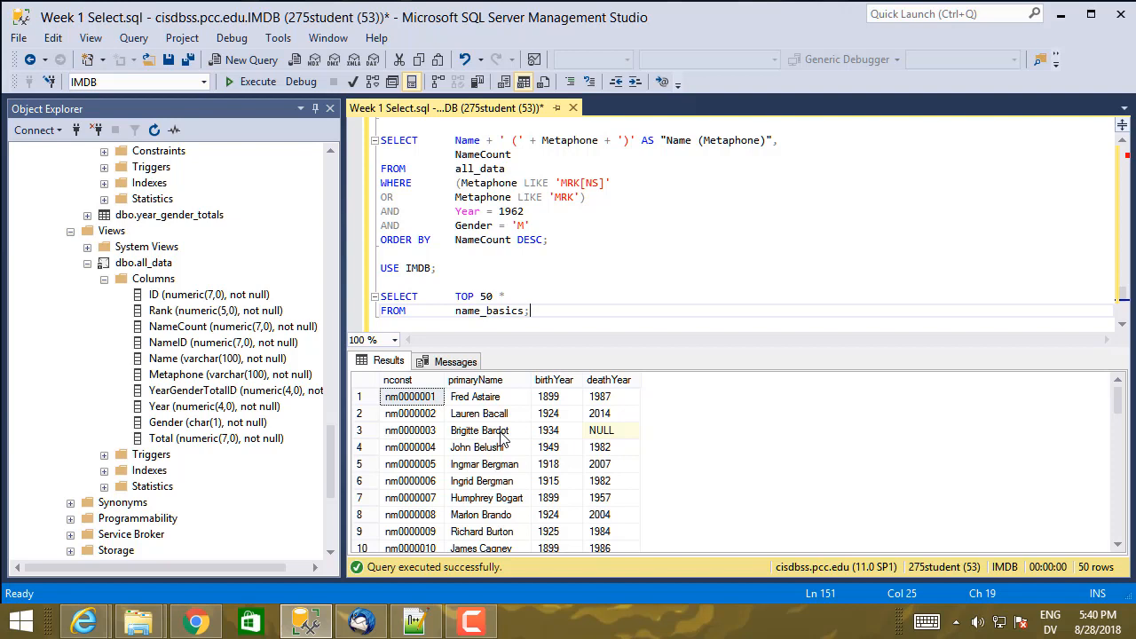
pyautogui.moveTo(630, 396)
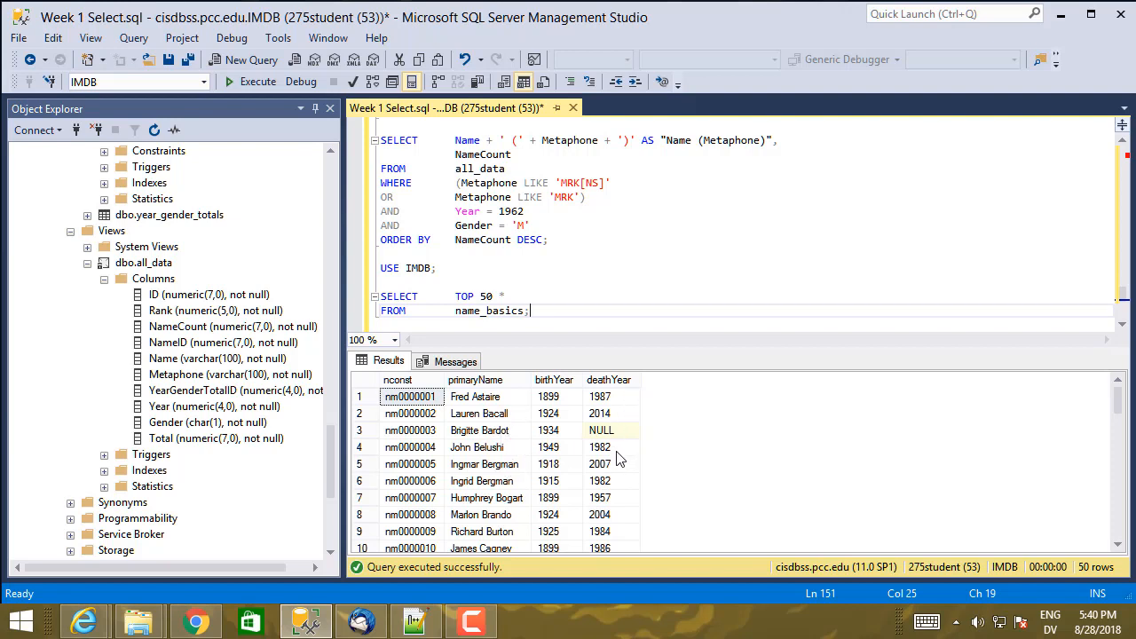
pyautogui.scroll(-3)
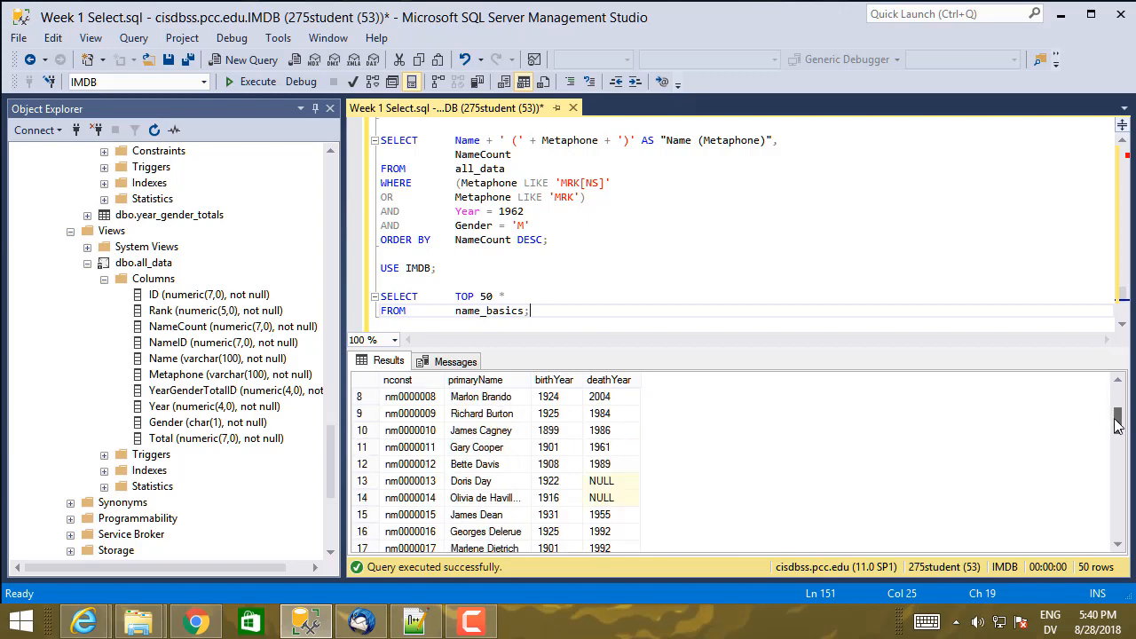
pyautogui.scroll(-3)
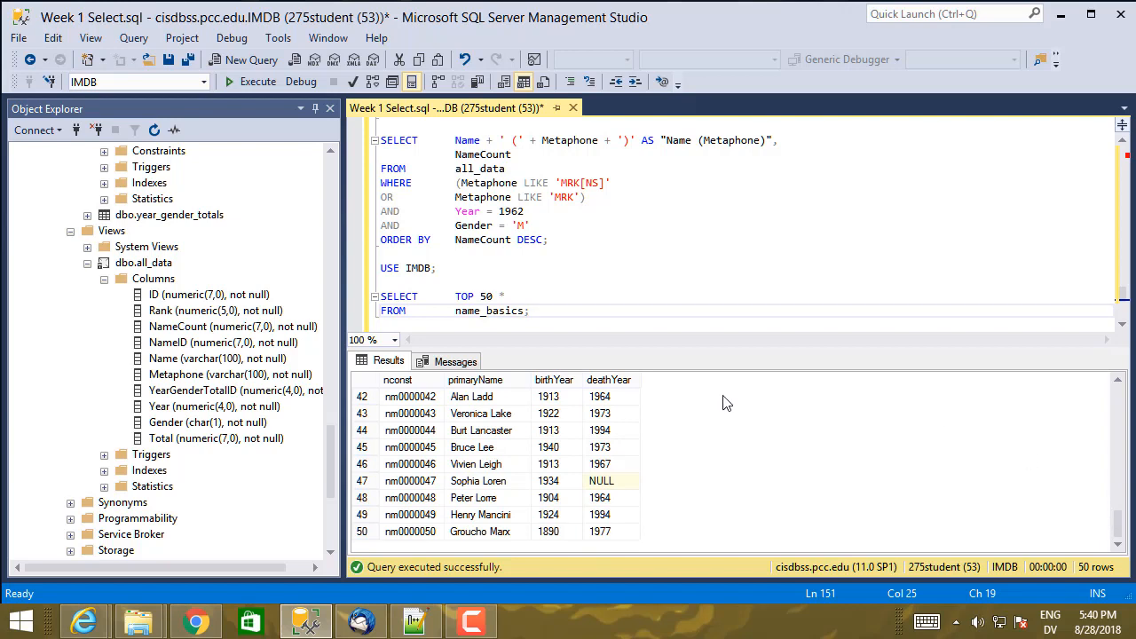
pyautogui.moveTo(717, 390)
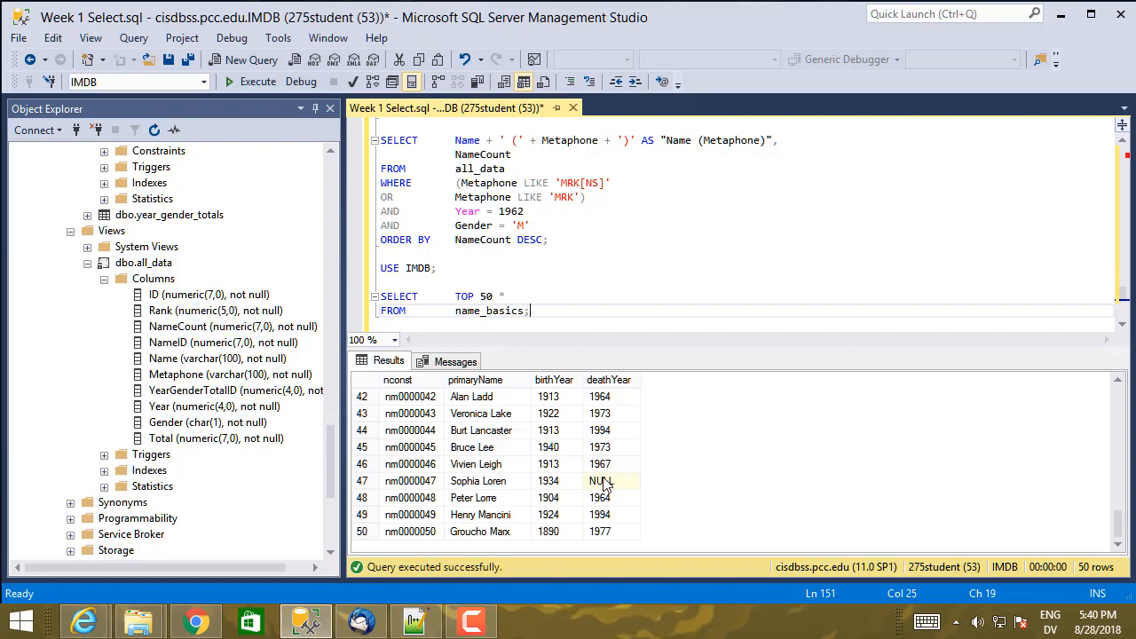
pyautogui.moveTo(607, 486)
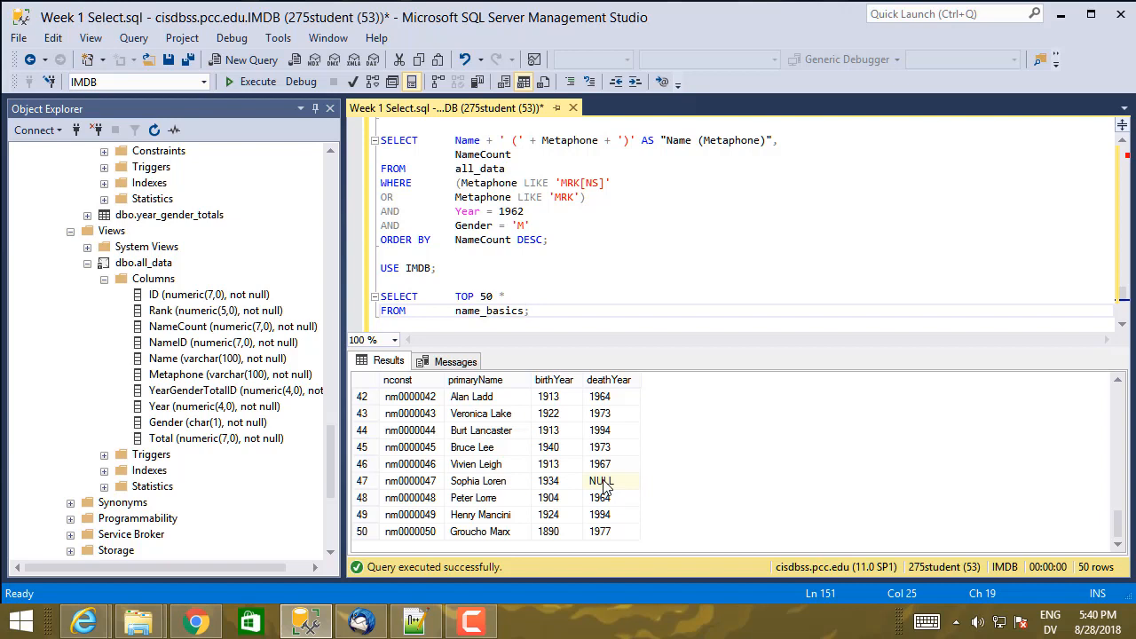
pyautogui.moveTo(568, 392)
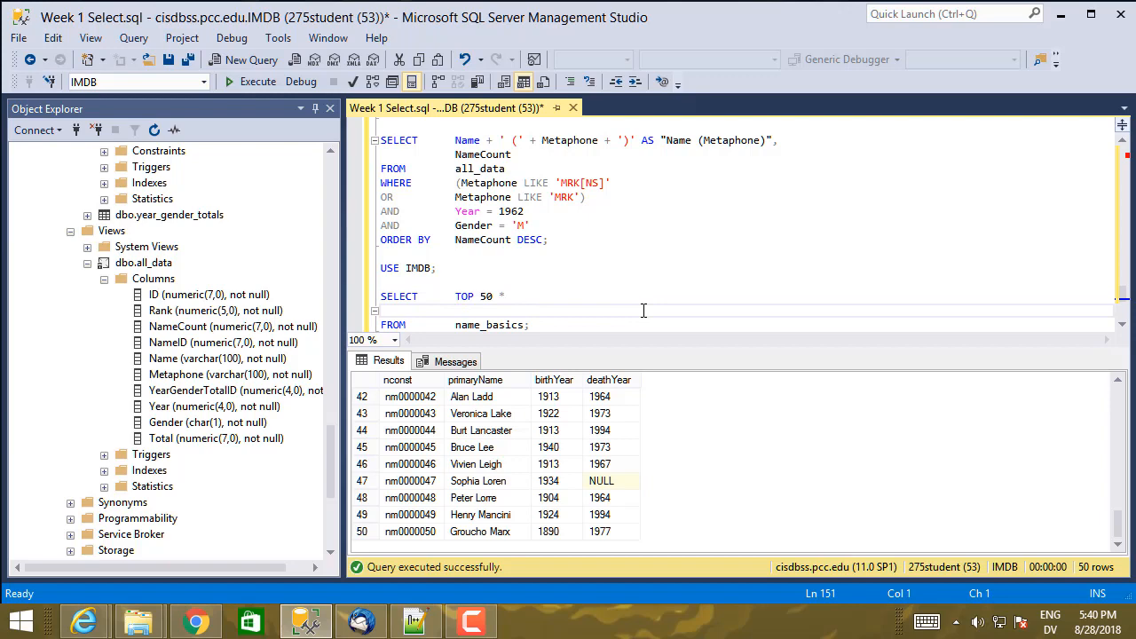
# Add WHERE deathYear = NULL before the FROM line and run it, getting a syntax error near FROM
pyautogui.write('WHERE')
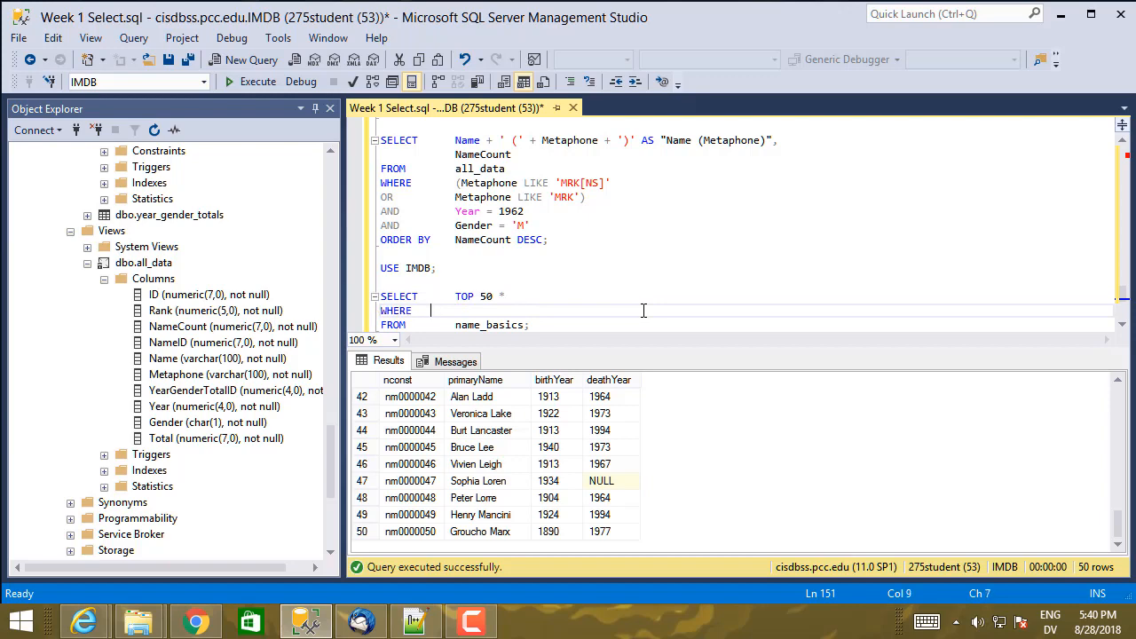
pyautogui.write('deathYear')
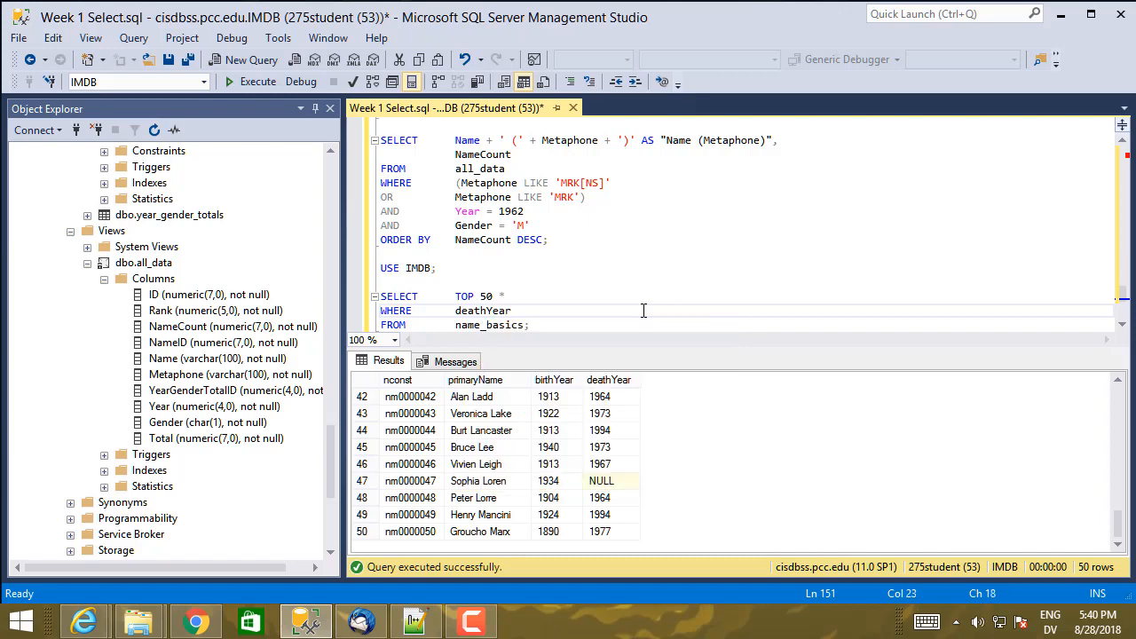
pyautogui.write('=')
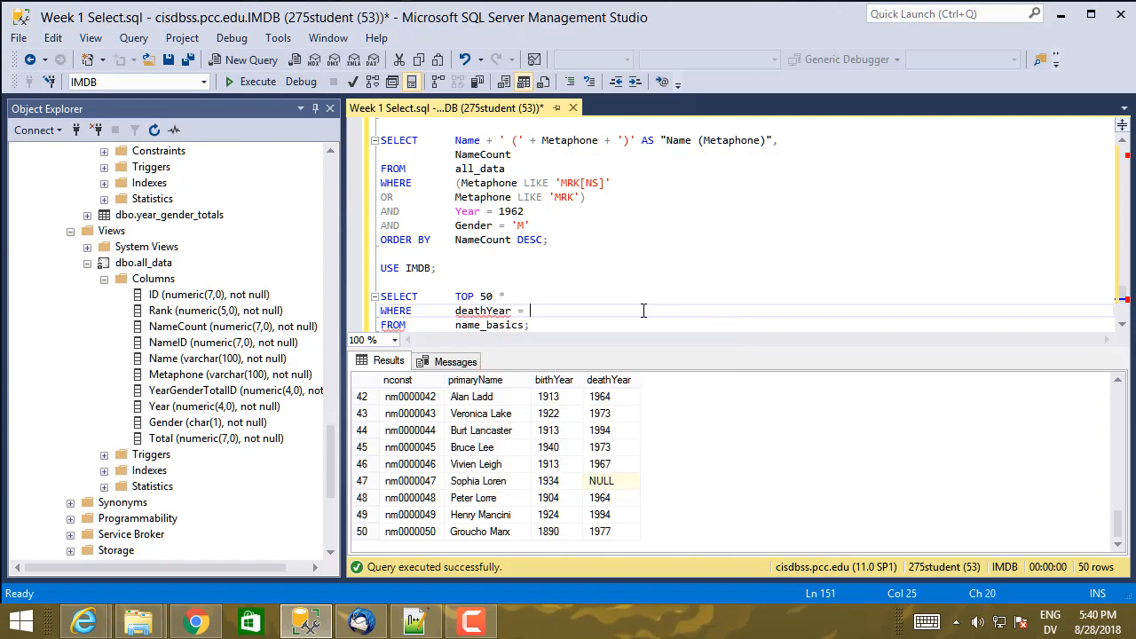
pyautogui.write('NULL')
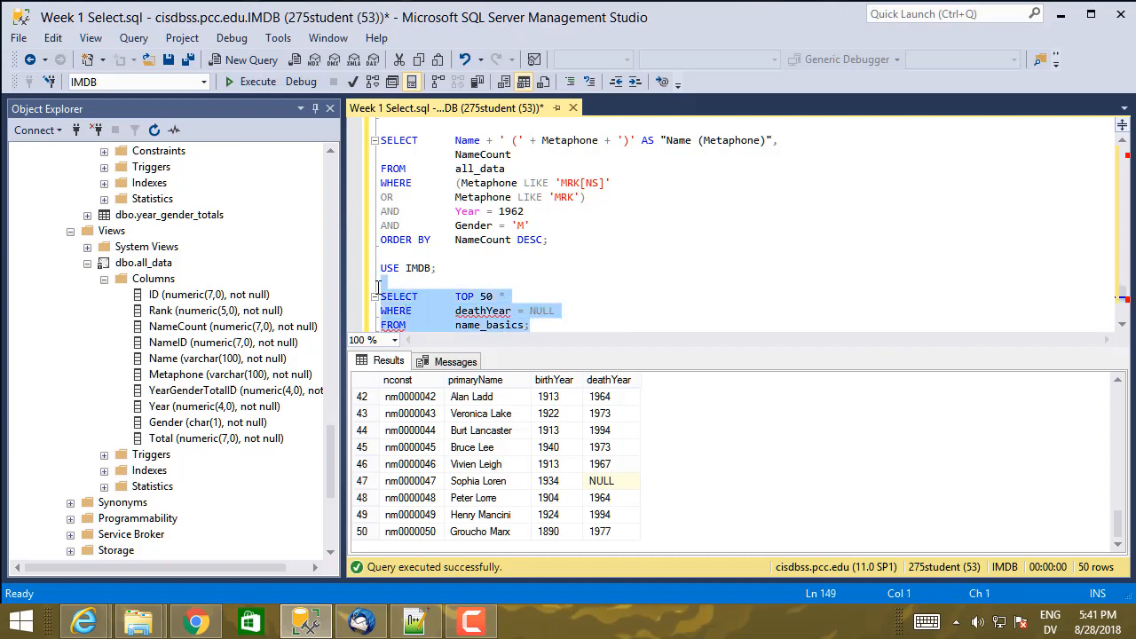
pyautogui.click(258, 82)
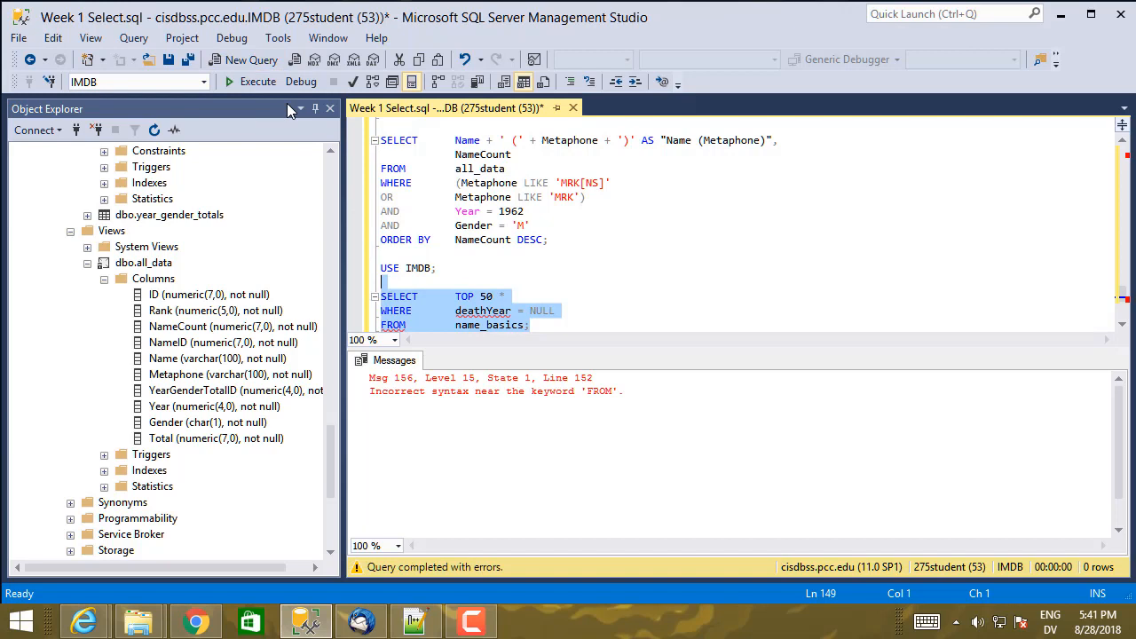
pyautogui.moveTo(550, 249)
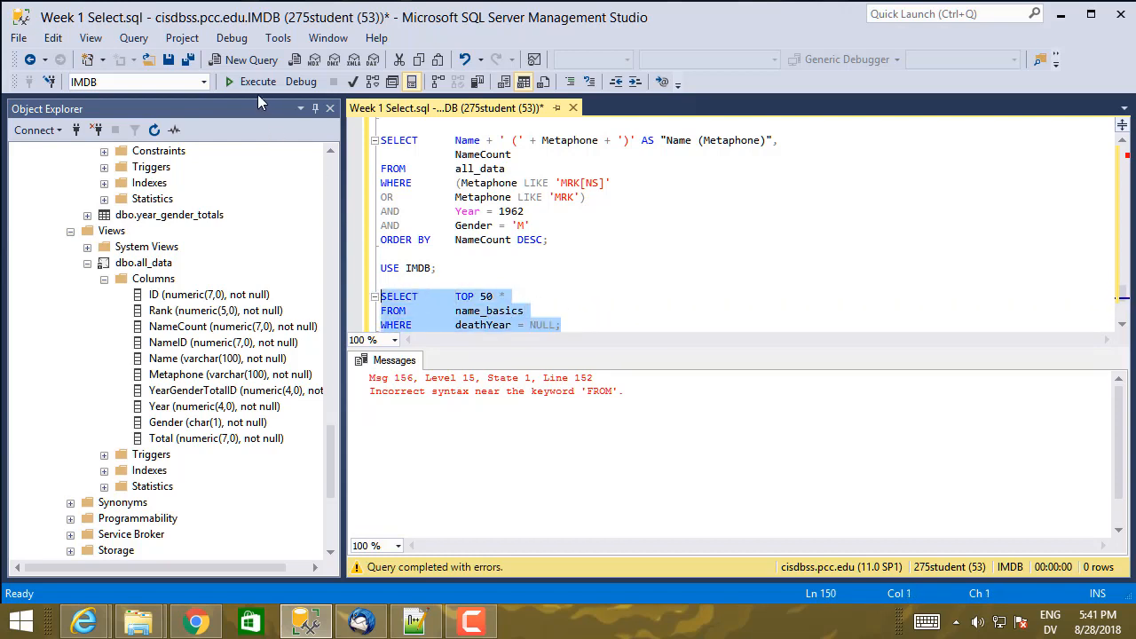
# Rerun the query with WHERE deathYear = NULL placed after FROM; it succeeds with 0 rows
pyautogui.click(258, 82)
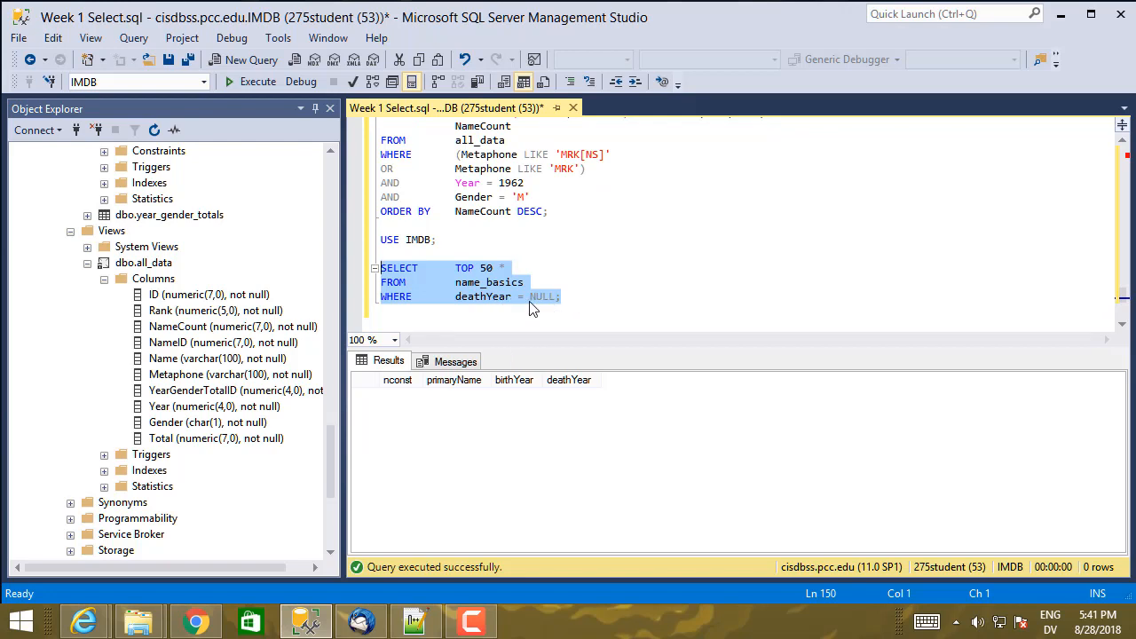
pyautogui.moveTo(497, 311)
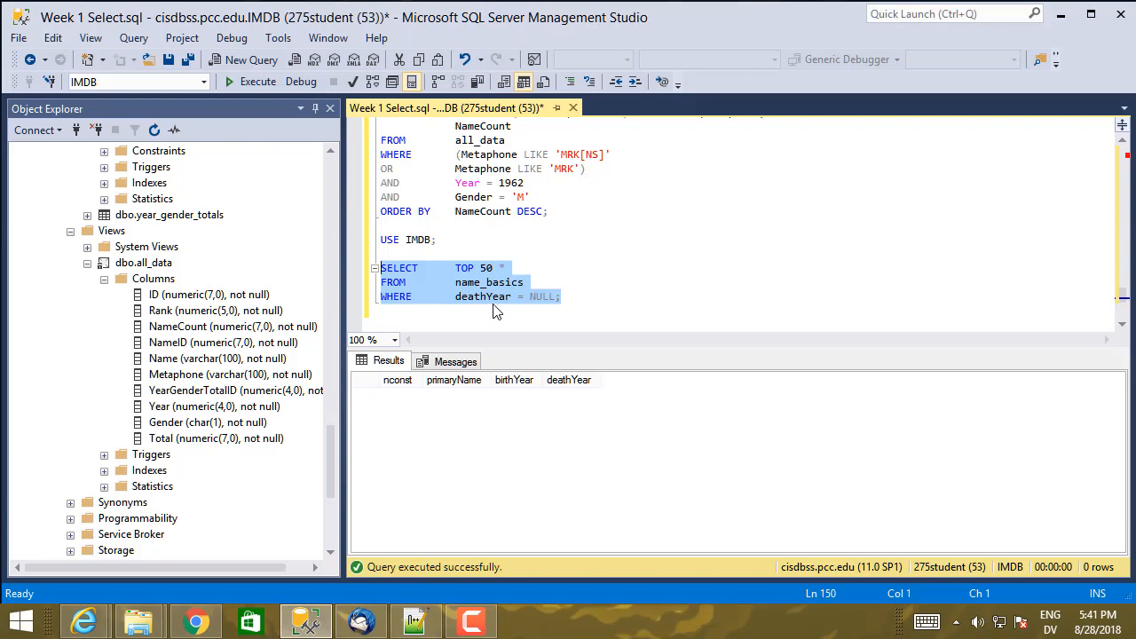
pyautogui.moveTo(448, 316)
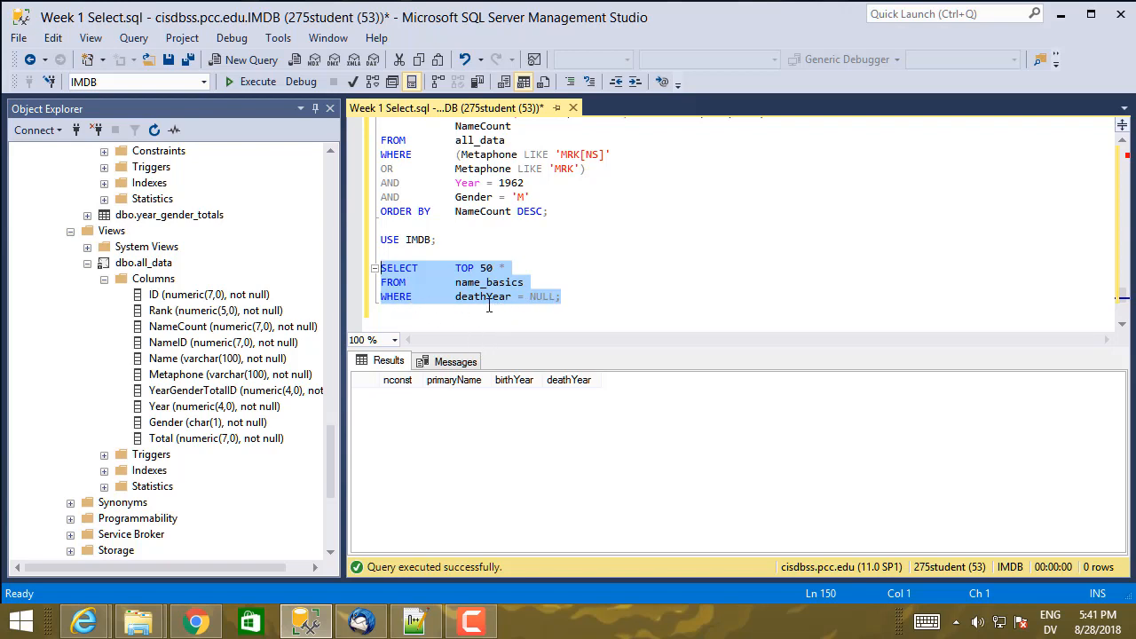
pyautogui.moveTo(522, 309)
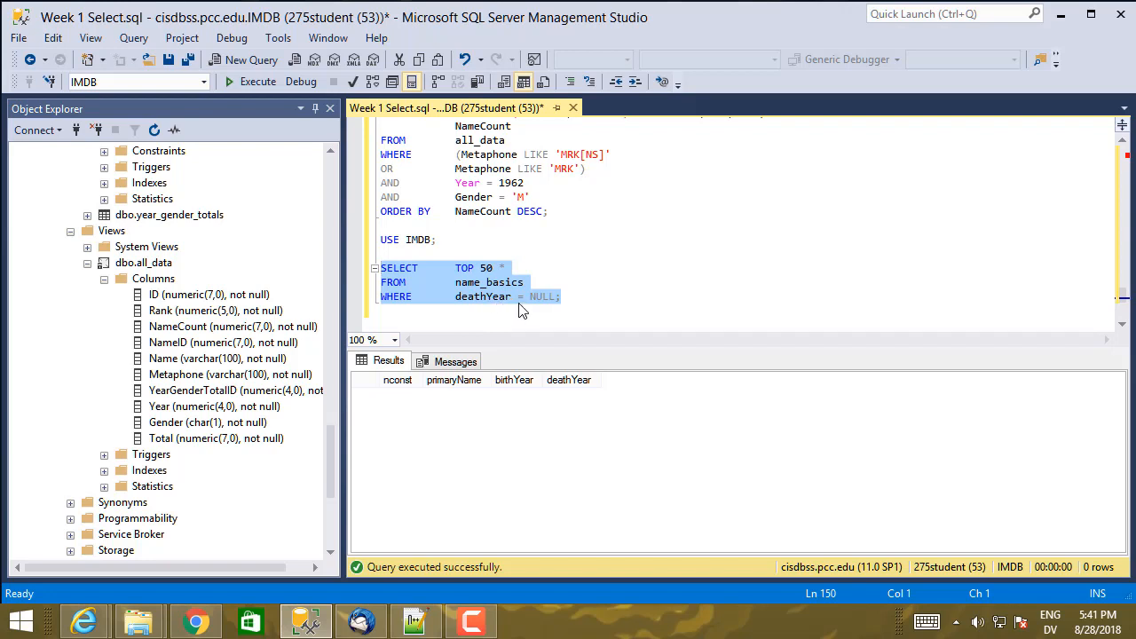
# Change the filter comparison from = to <> so it reads deathYear <> NULL; still no rows
pyautogui.click(522, 296)
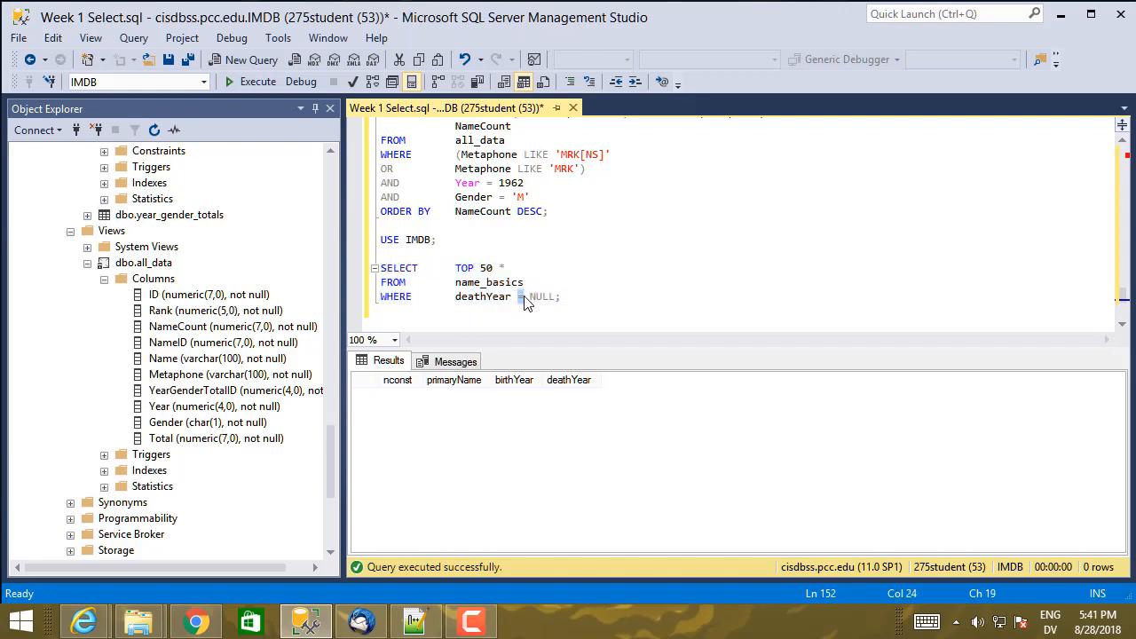
pyautogui.write('<>')
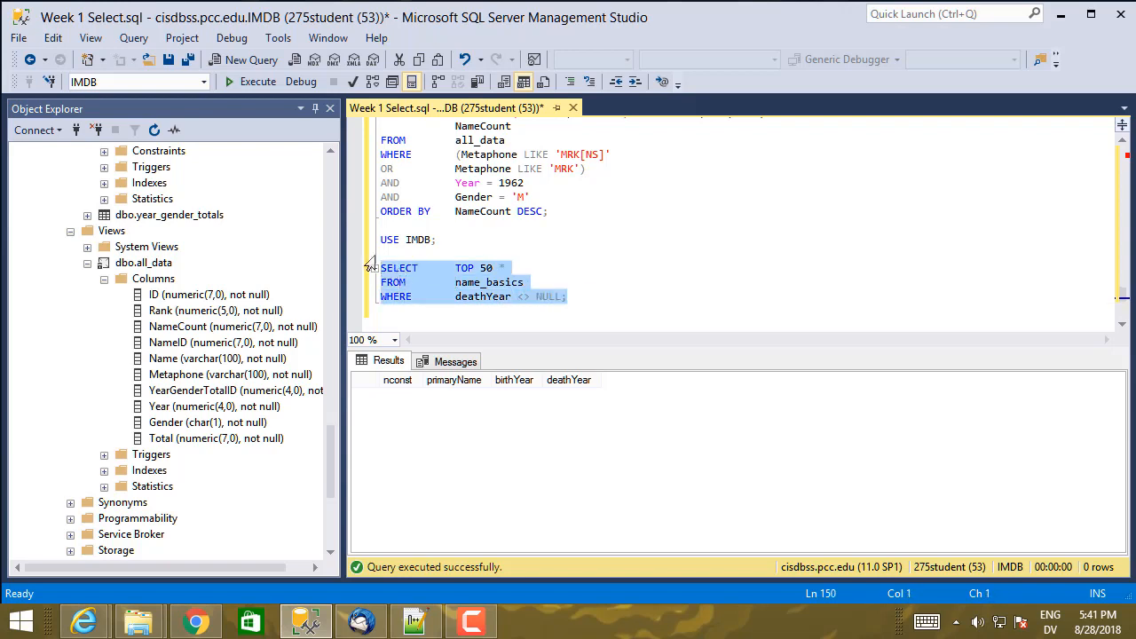
pyautogui.moveTo(335, 199)
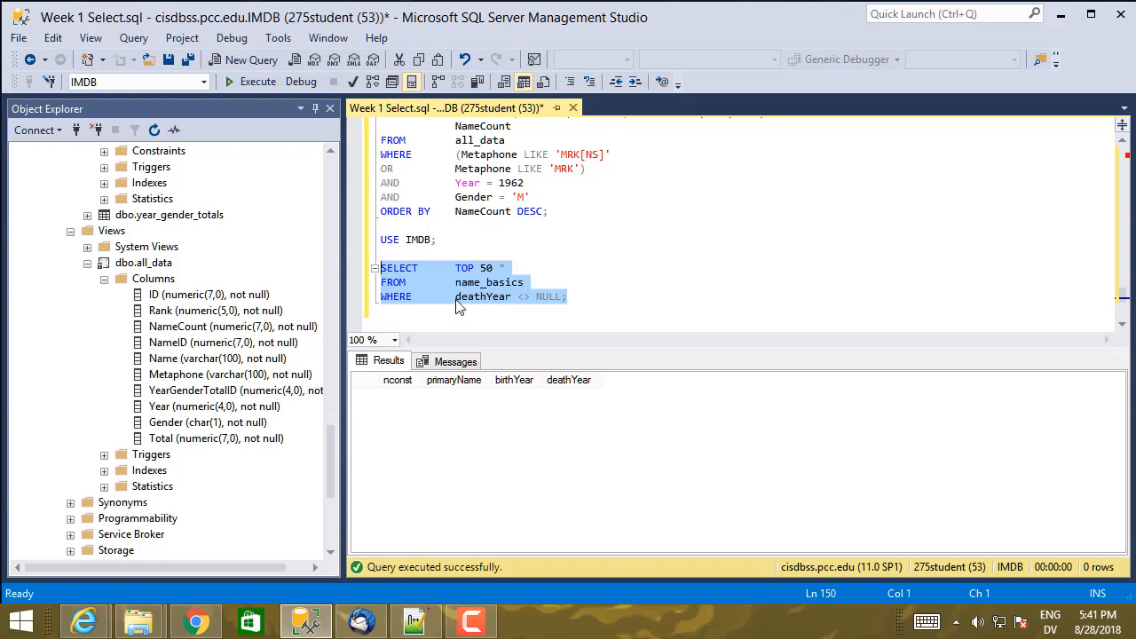
# Rewrite the filter as WHERE deathYear IS NULL and run it, listing 50 people with NULL deathYear
pyautogui.click(525, 296)
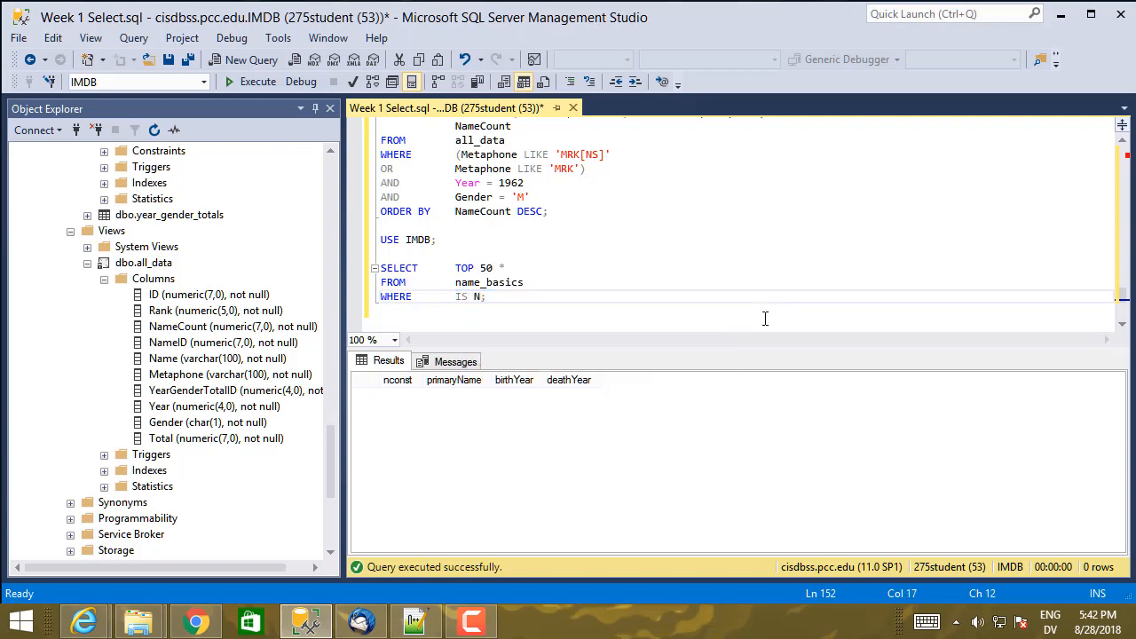
pyautogui.write('ULL')
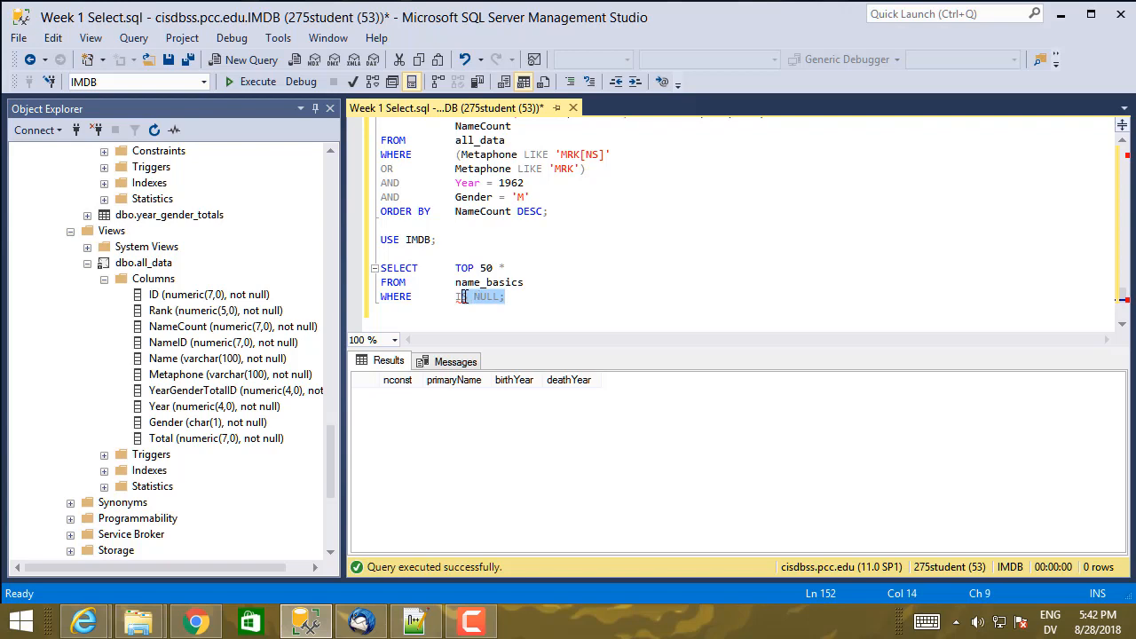
pyautogui.write('death')
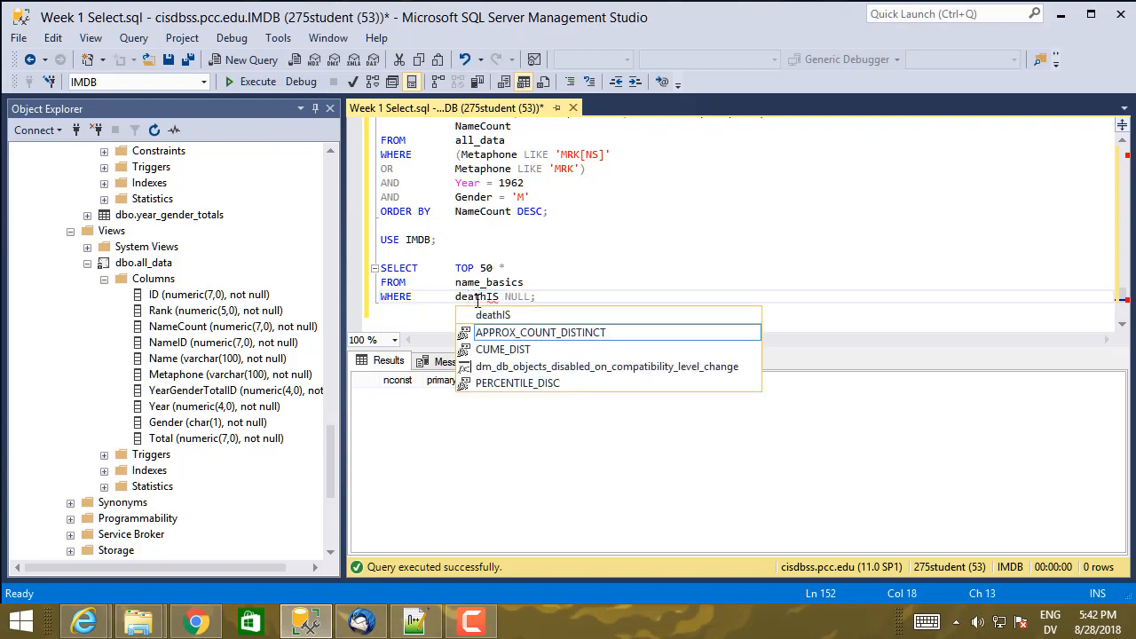
pyautogui.write('Year')
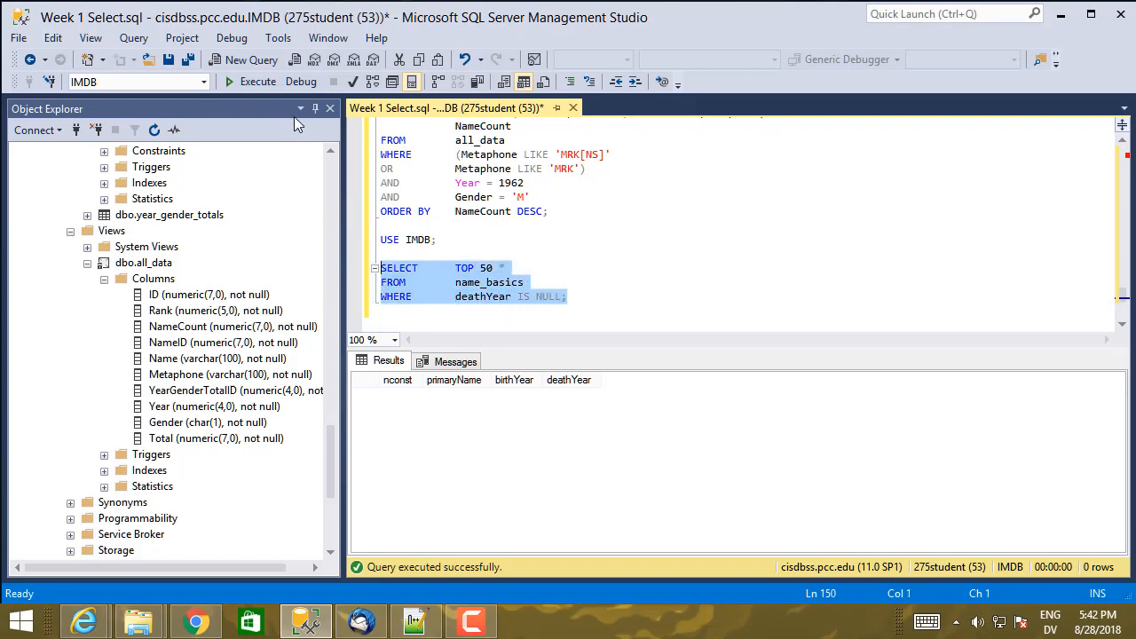
pyautogui.click(256, 82)
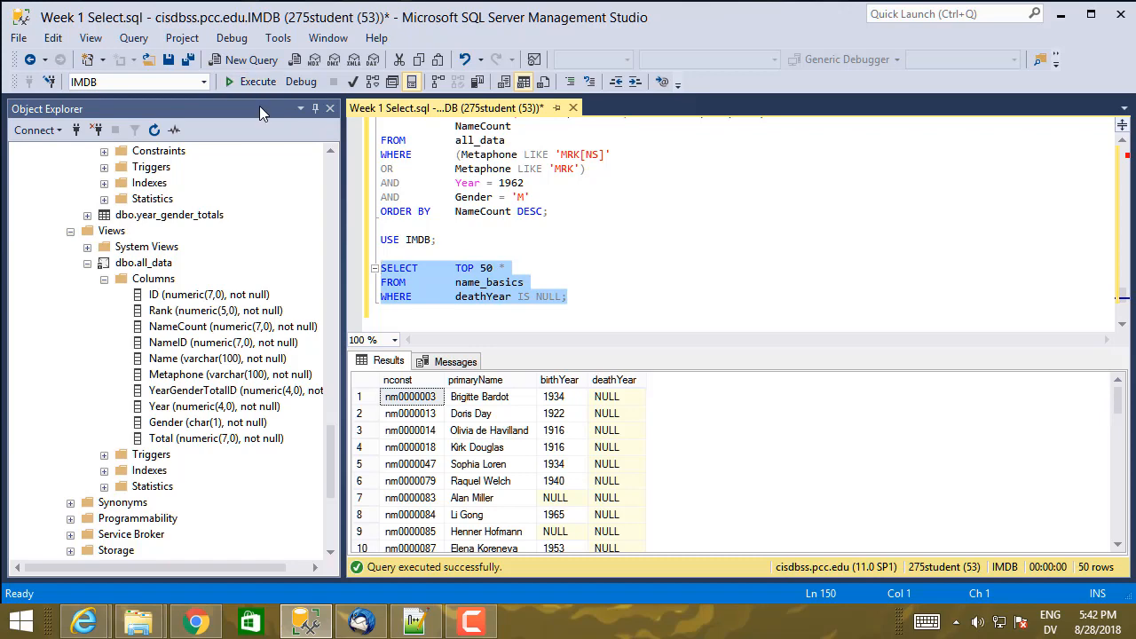
pyautogui.moveTo(518, 330)
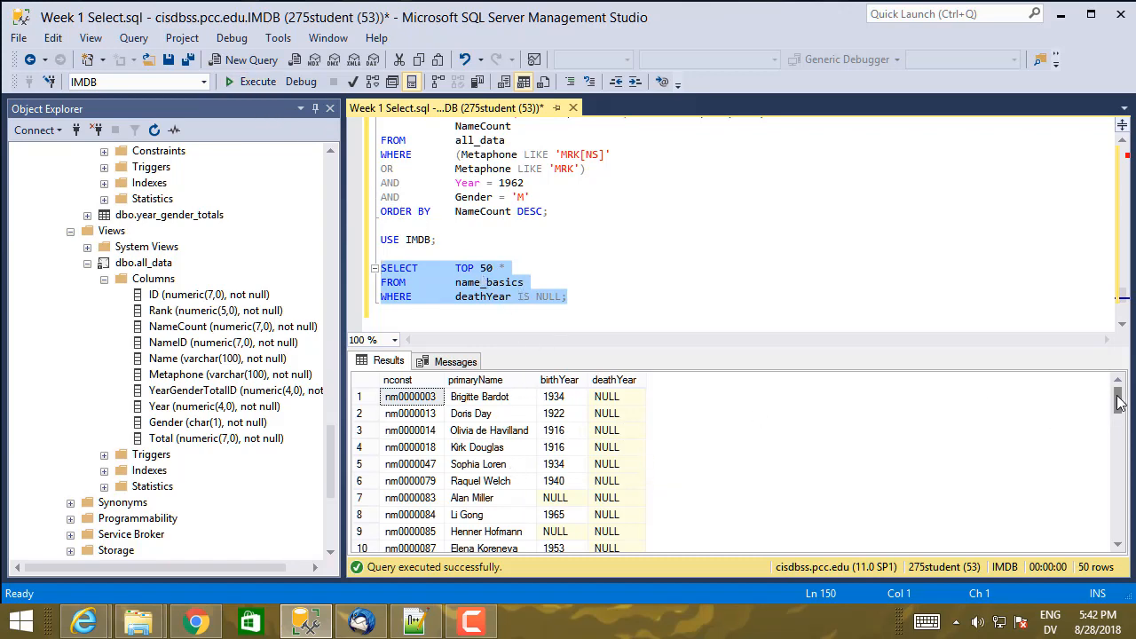
pyautogui.scroll(-3)
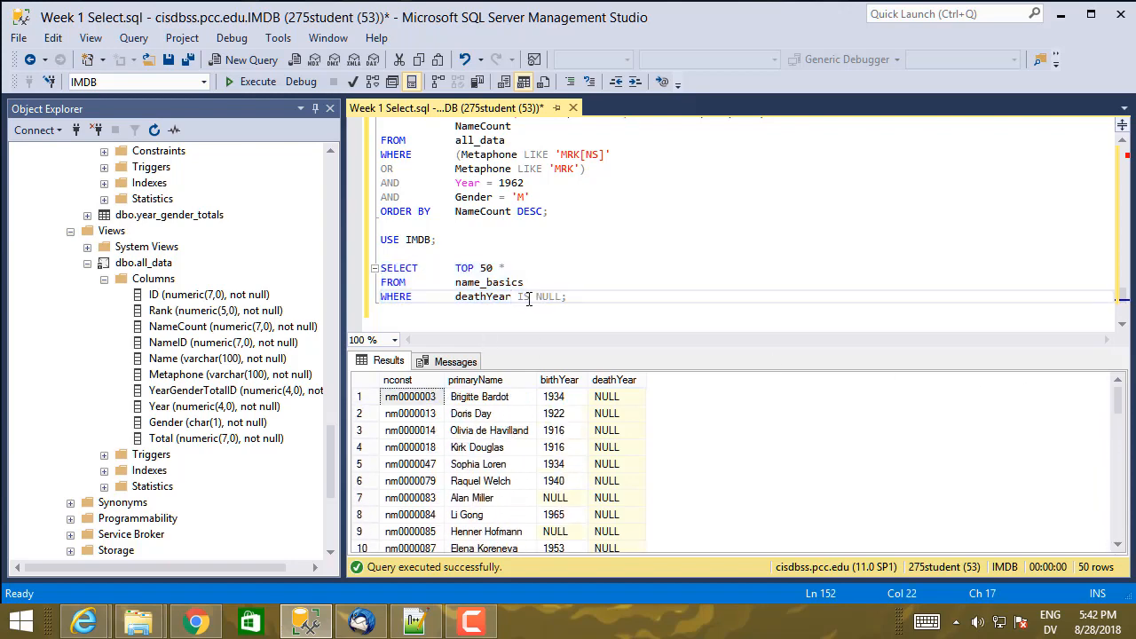
# Run the query with deathYear IS NOT NULL to list 50 people with death years, then remove NOT again
pyautogui.write('NOTN')
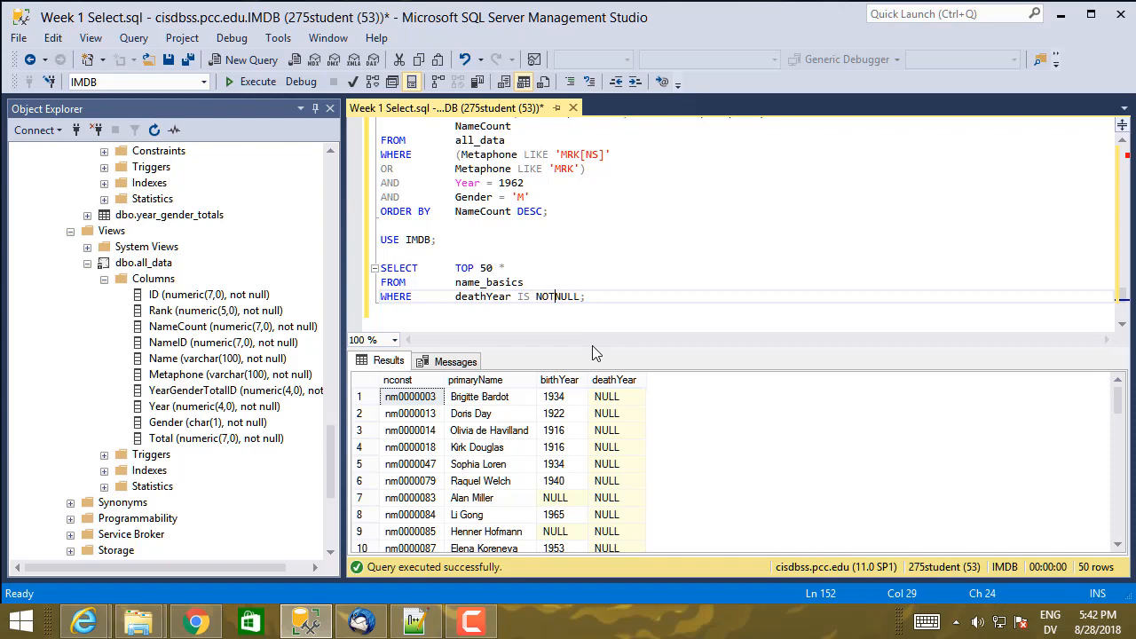
pyautogui.tripleClick(522, 296)
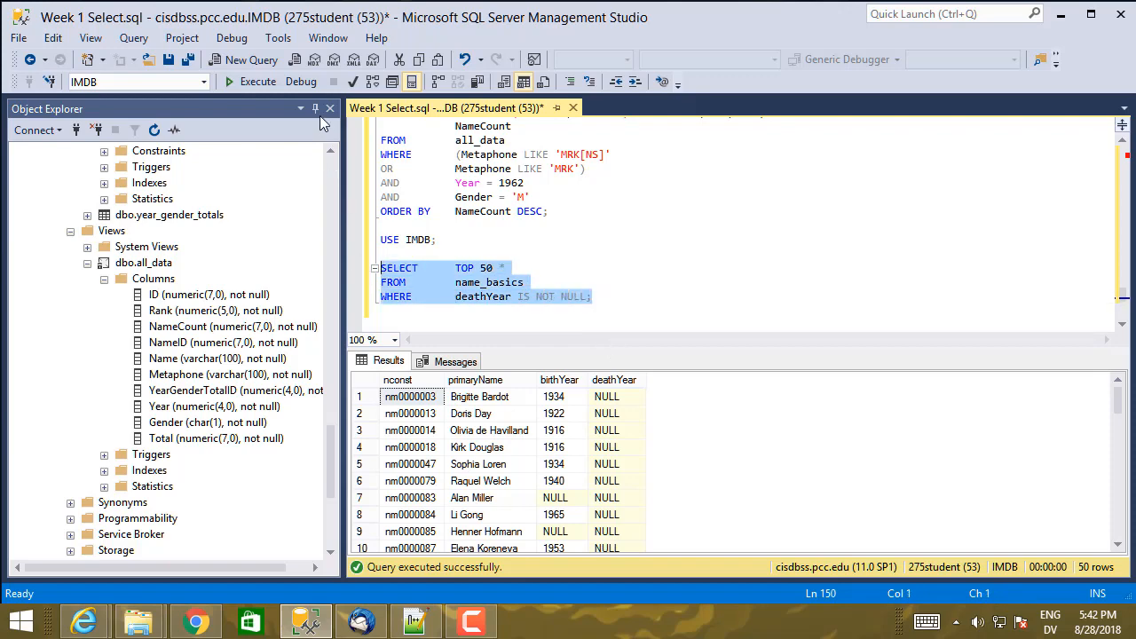
pyautogui.click(258, 82)
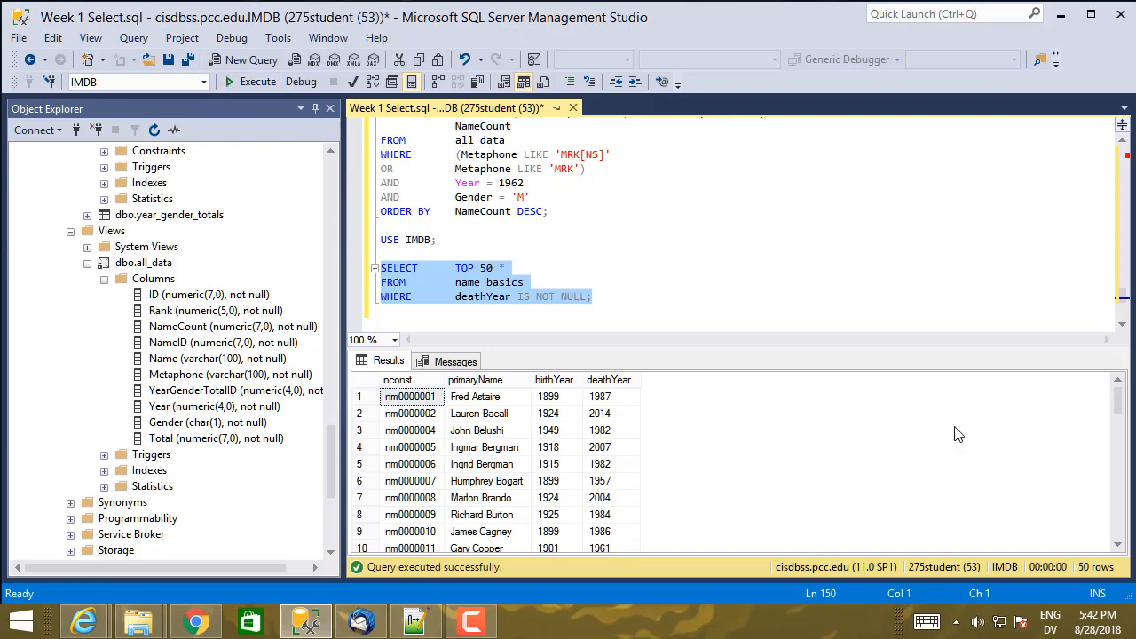
pyautogui.scroll(-3)
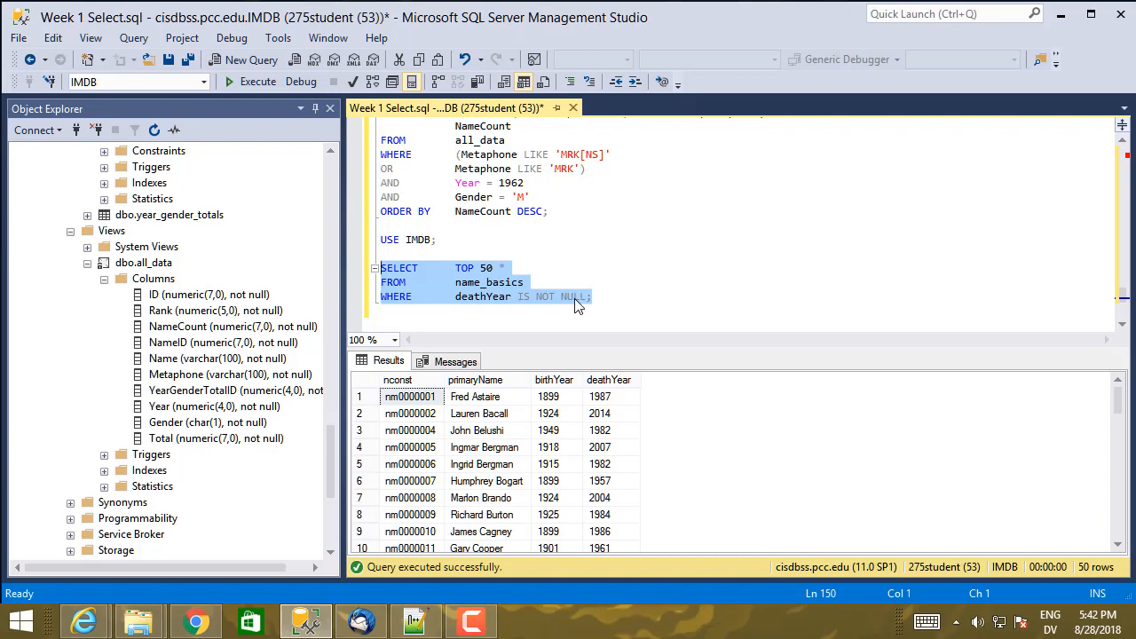
pyautogui.moveTo(579, 303)
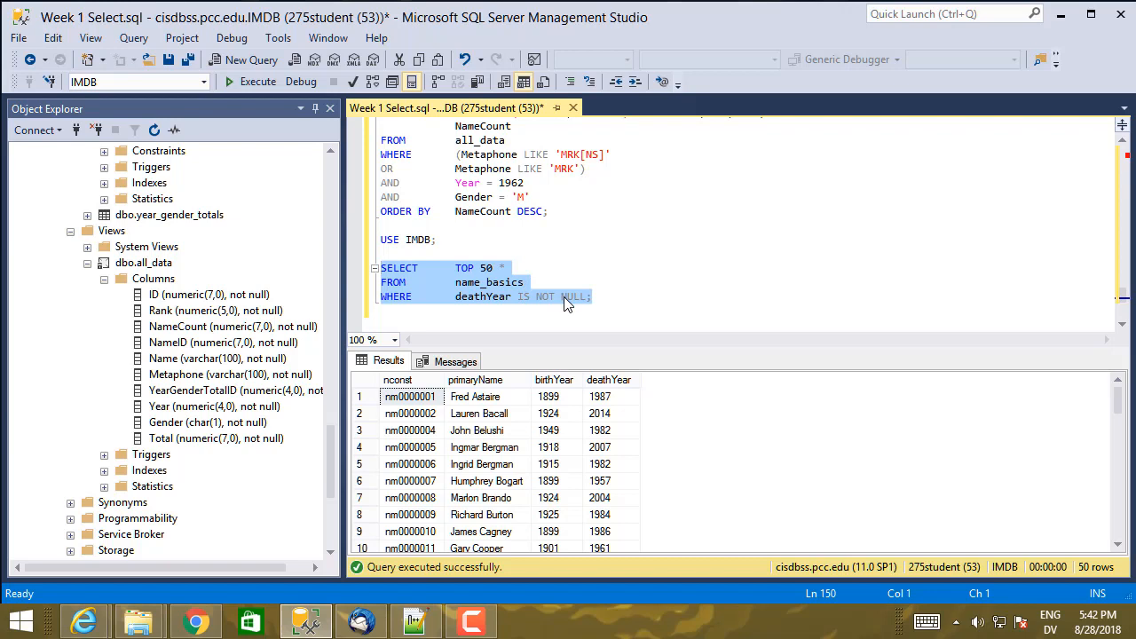
pyautogui.moveTo(579, 475)
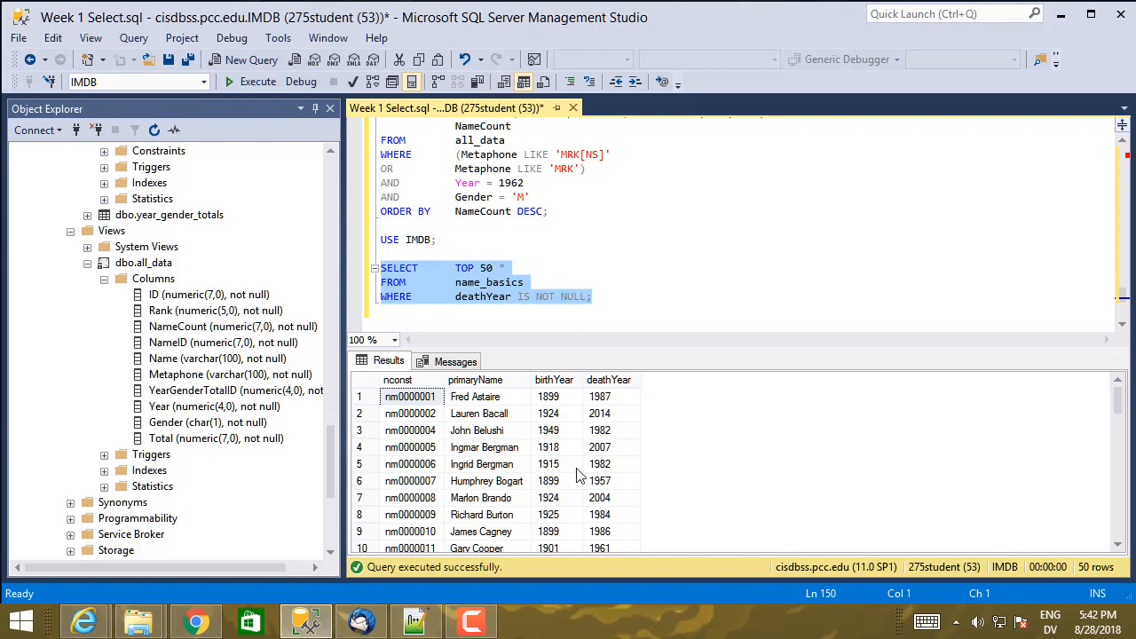
pyautogui.moveTo(575, 346)
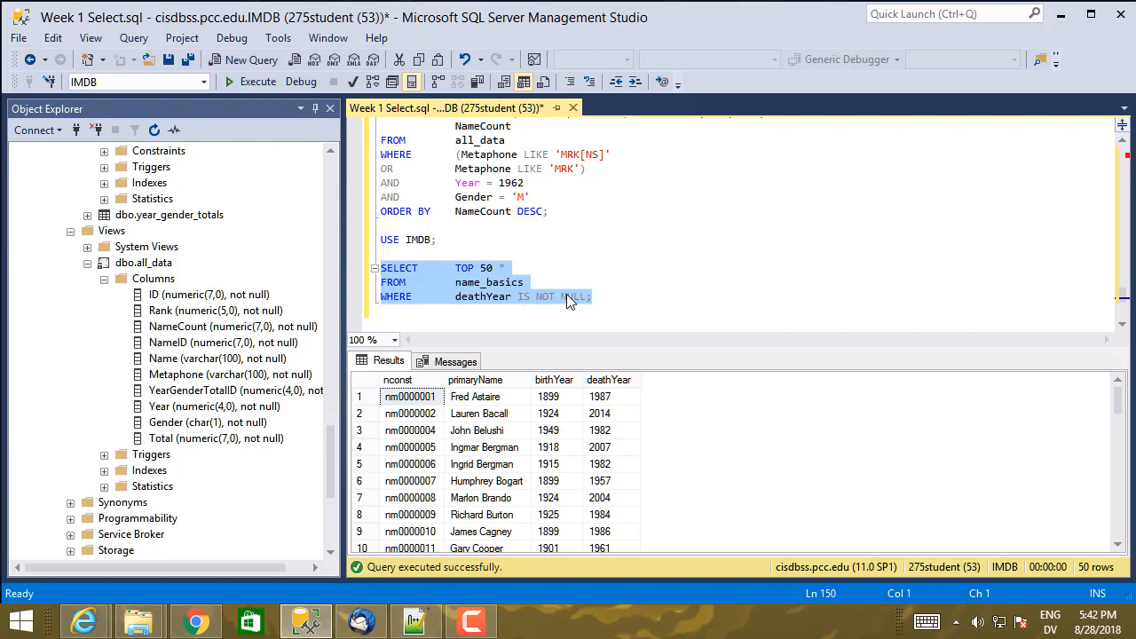
pyautogui.click(551, 296)
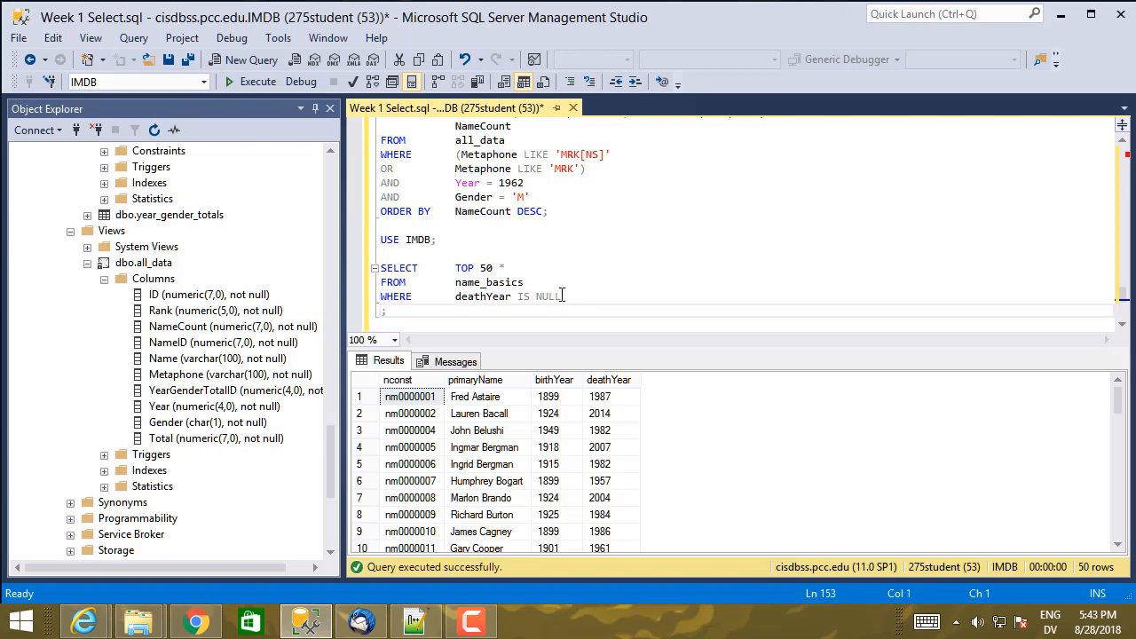
# Add AND birthYear < 1900 to the IS NULL filter and run it, listing 50 pre-1900 births without death years
pyautogui.write('b')
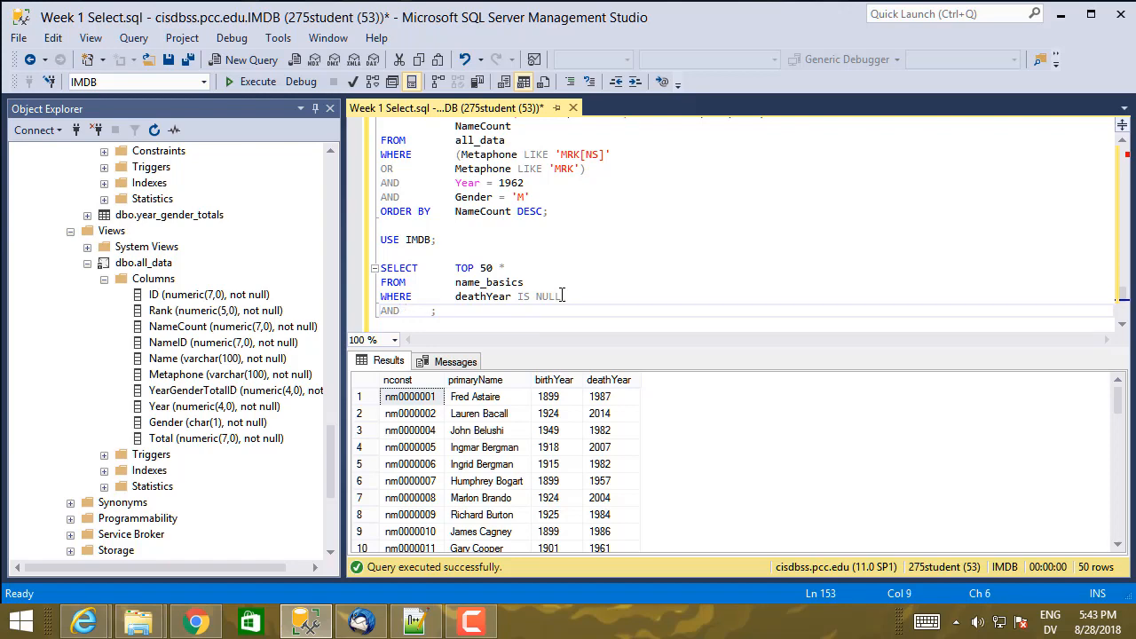
pyautogui.write('birthYear <')
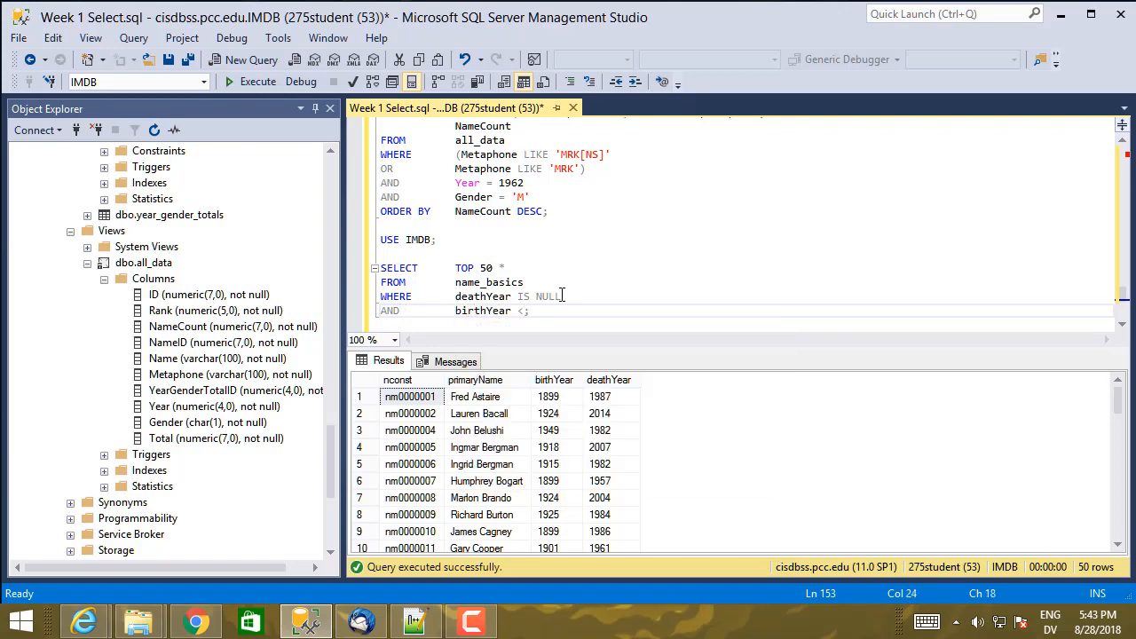
pyautogui.write('190')
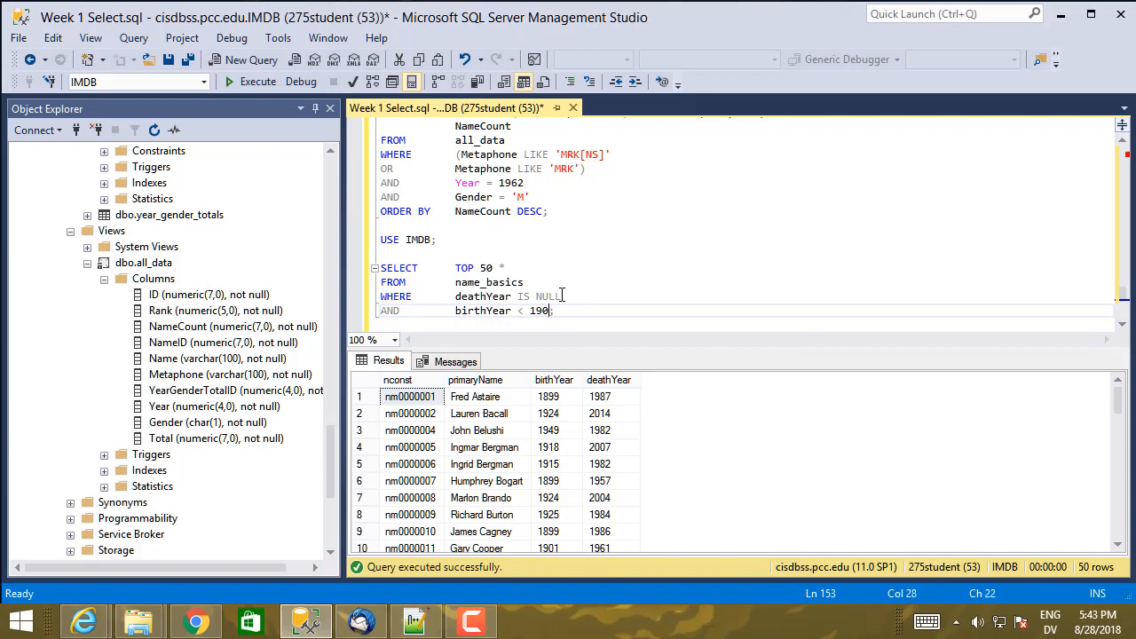
pyautogui.write('0')
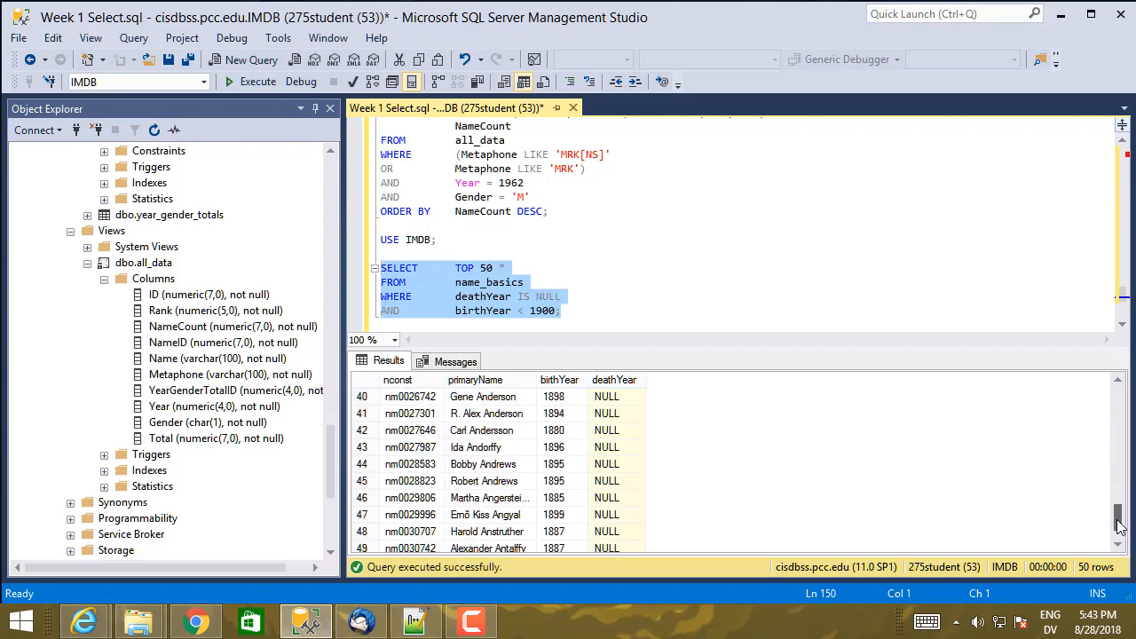
pyautogui.scroll(-3)
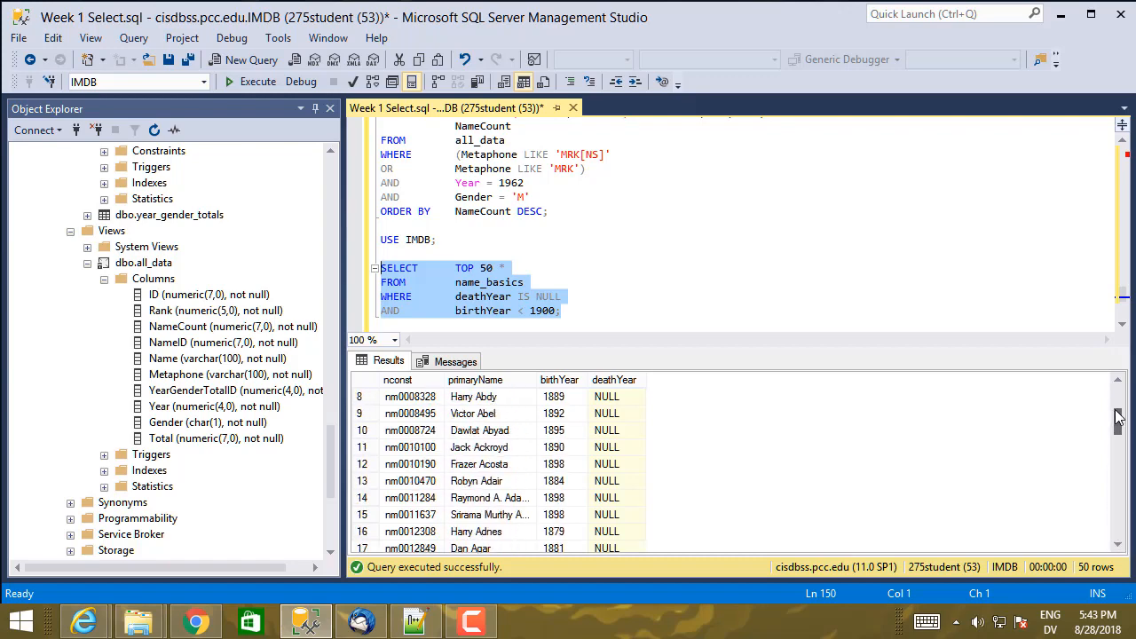
pyautogui.scroll(3)
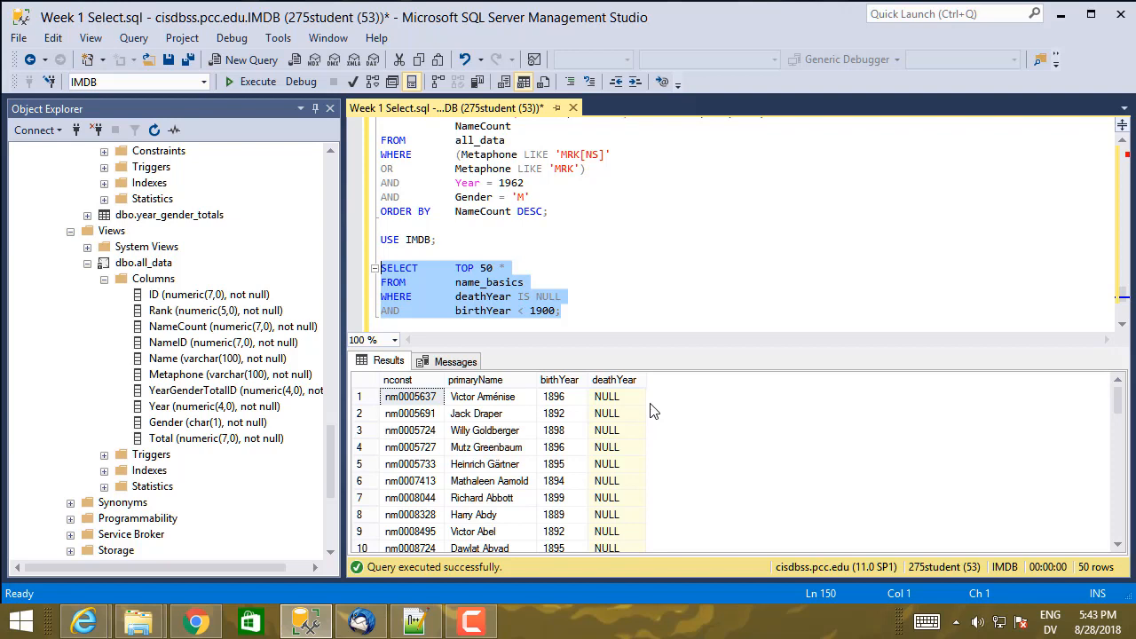
pyautogui.moveTo(618, 415)
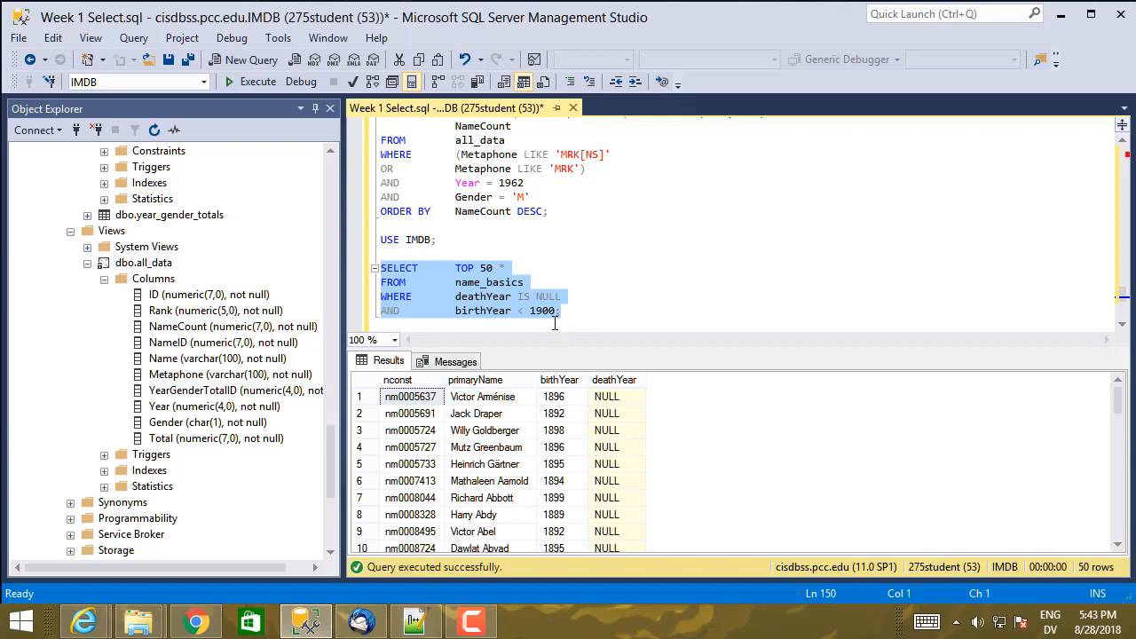
pyautogui.click(559, 323)
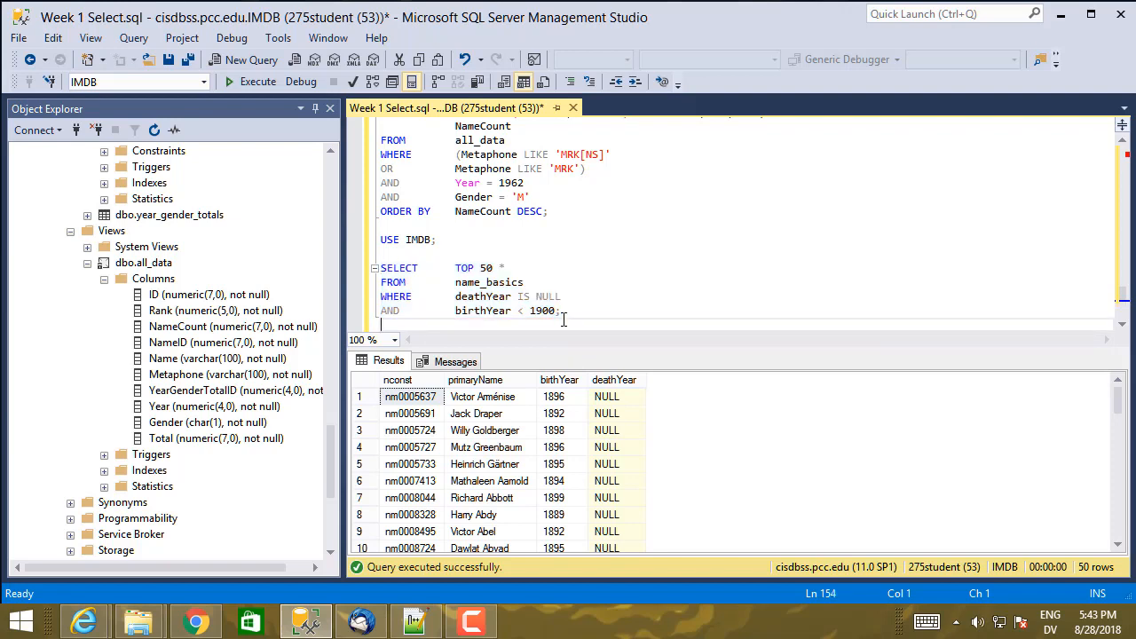